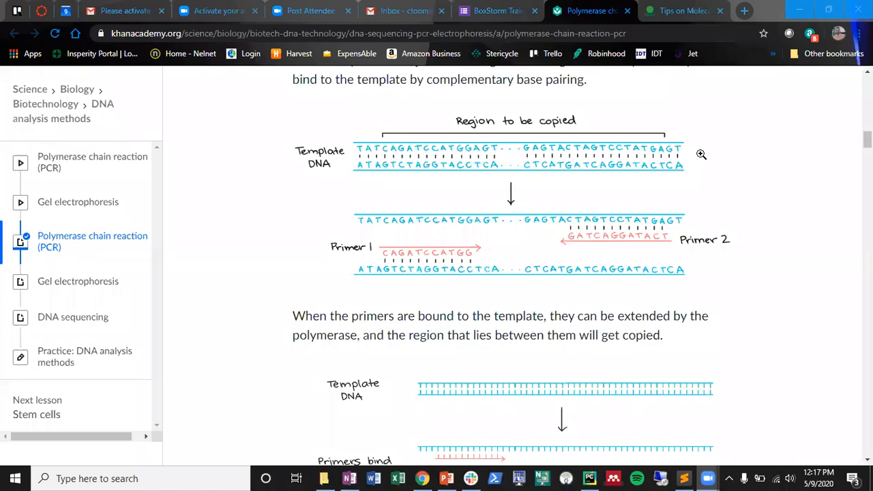
mouse_move(605, 216)
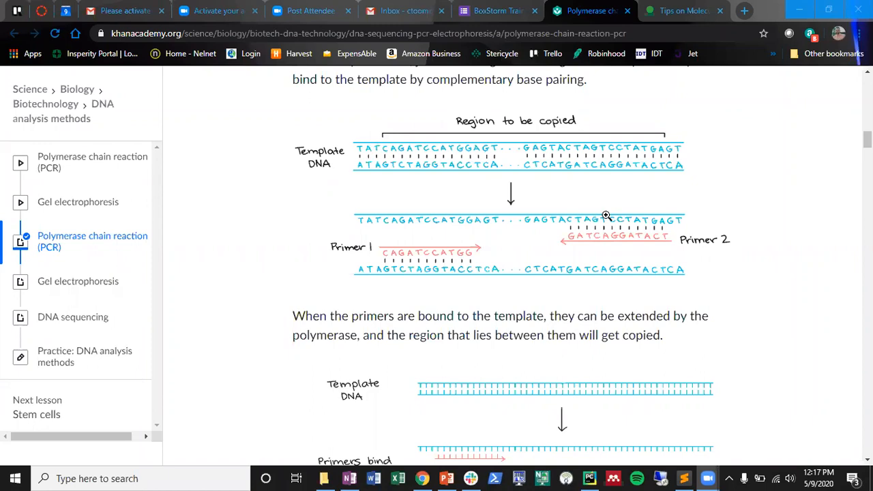
mouse_move(485, 172)
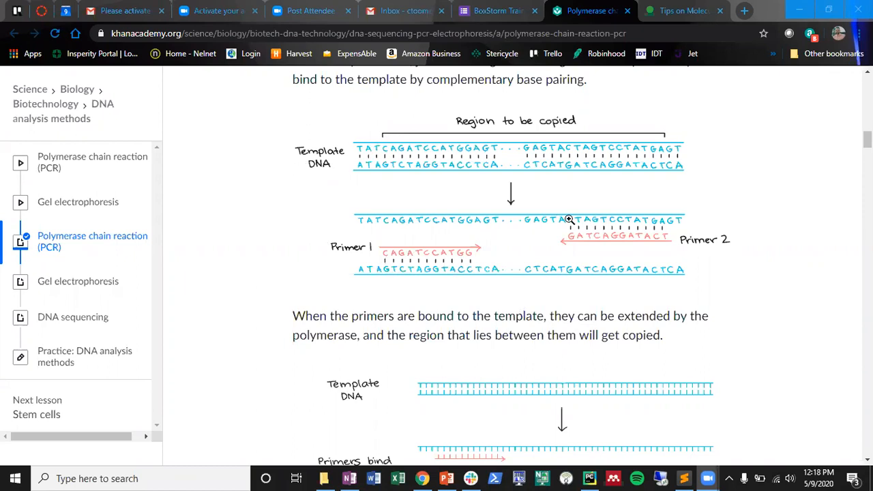
mouse_move(402, 139)
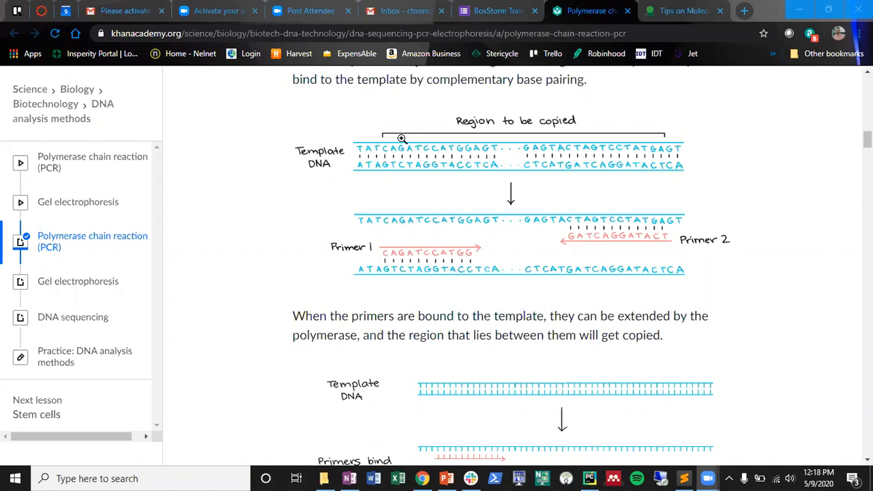
mouse_move(424, 203)
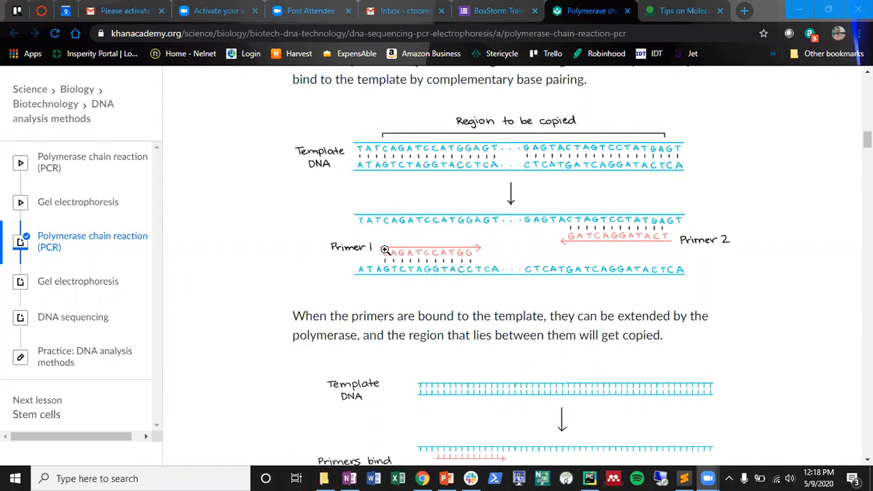
mouse_move(693, 220)
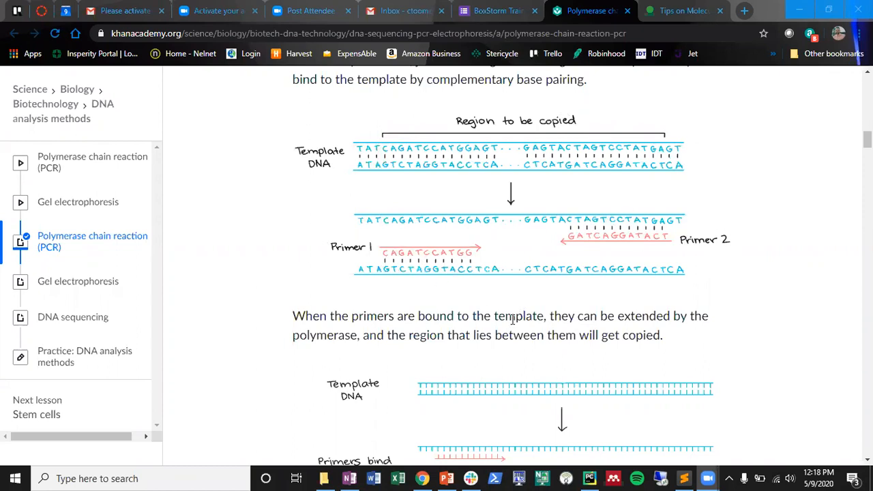
mouse_move(453, 316)
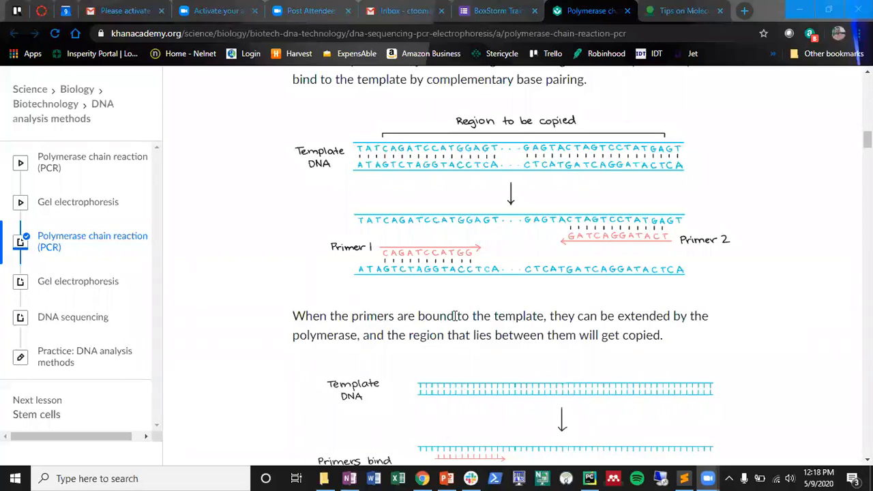
- Scroll the PCR article down to the diagram of Taq polymerase extending bound primers
scroll("down", 3)
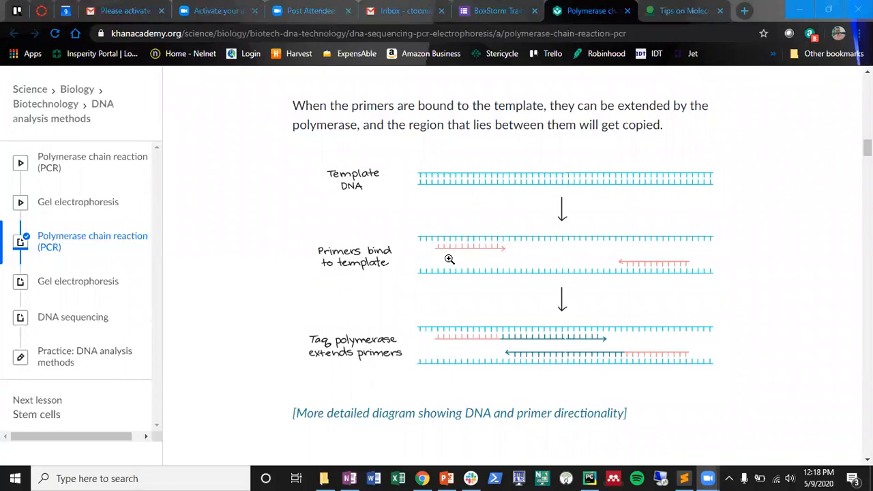
scroll("down", 3)
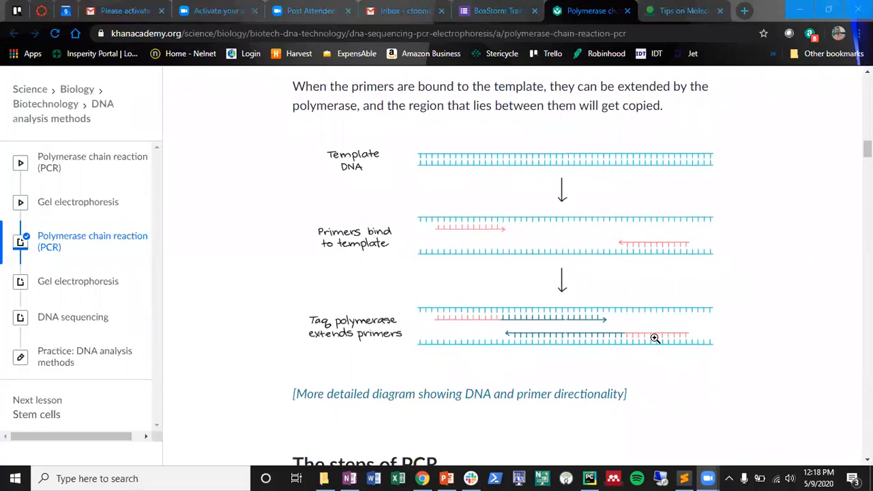
mouse_move(653, 307)
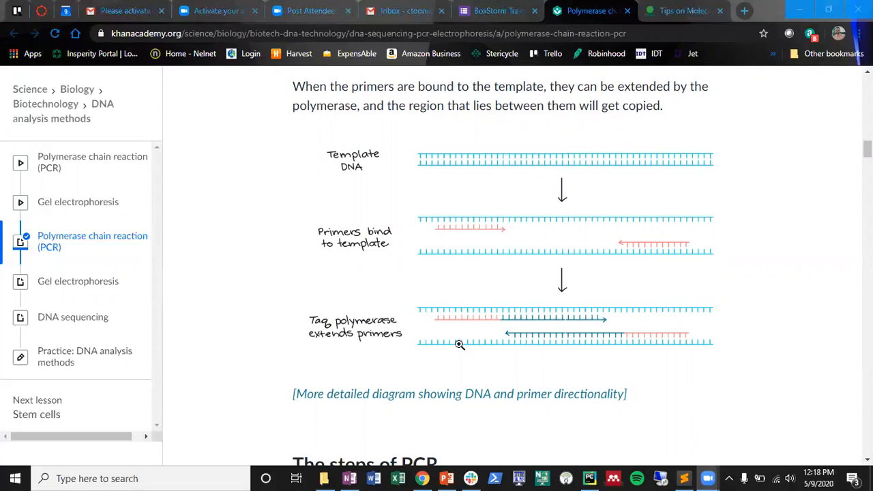
- Scroll further down to the figure of DNA copies doubling across PCR cycles 1–3
scroll("down", 3)
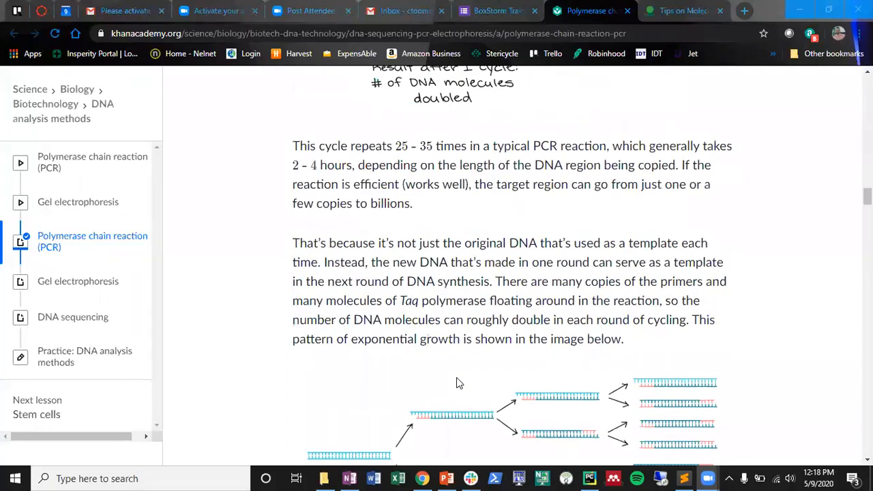
scroll("down", 3)
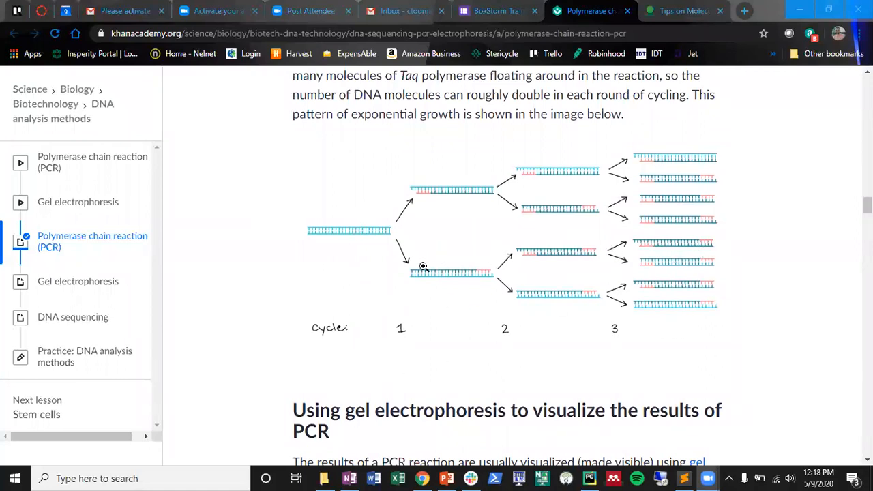
mouse_move(700, 282)
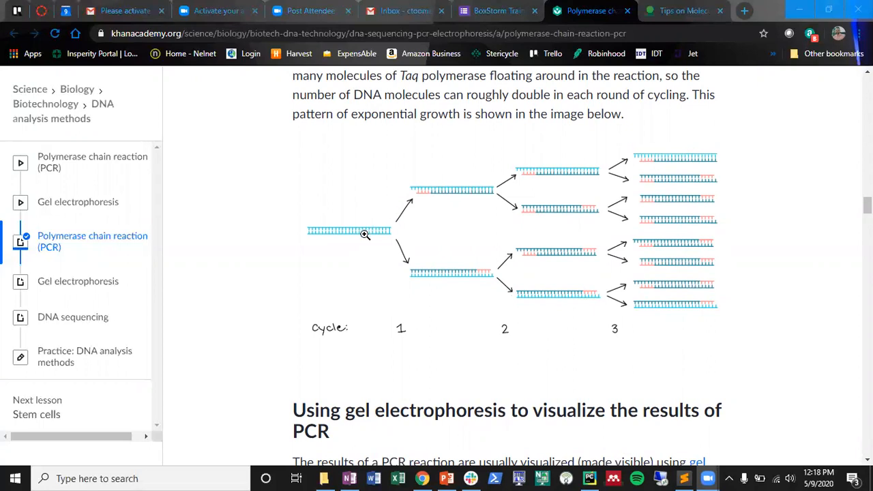
mouse_move(453, 198)
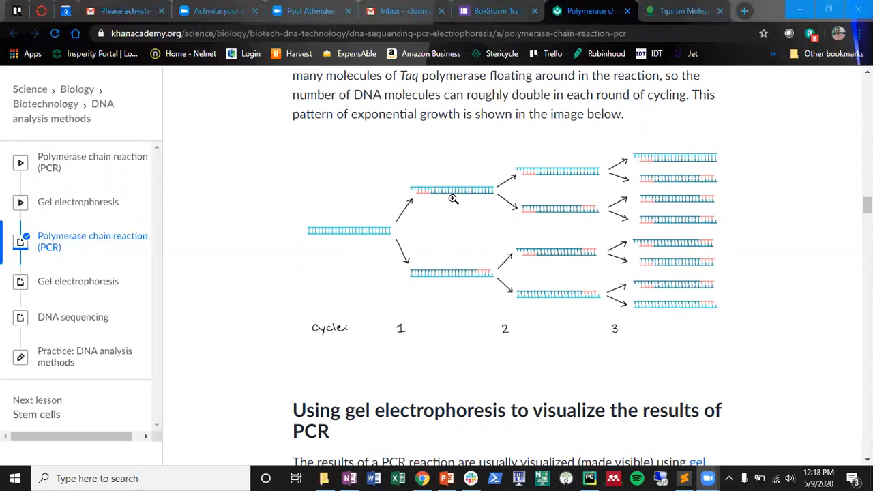
mouse_move(592, 266)
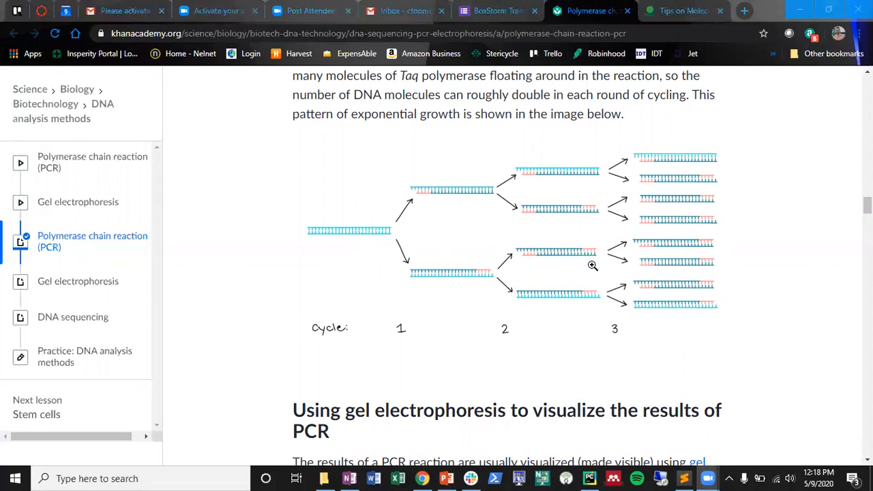
mouse_move(559, 268)
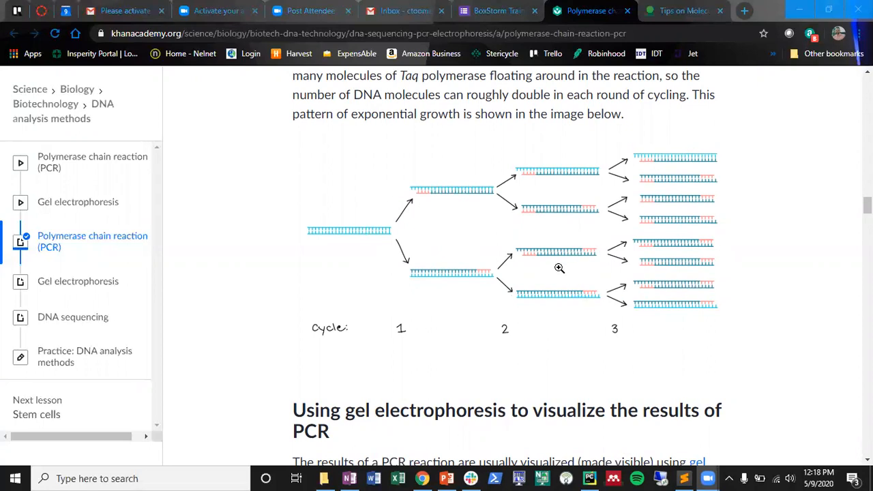
mouse_move(545, 296)
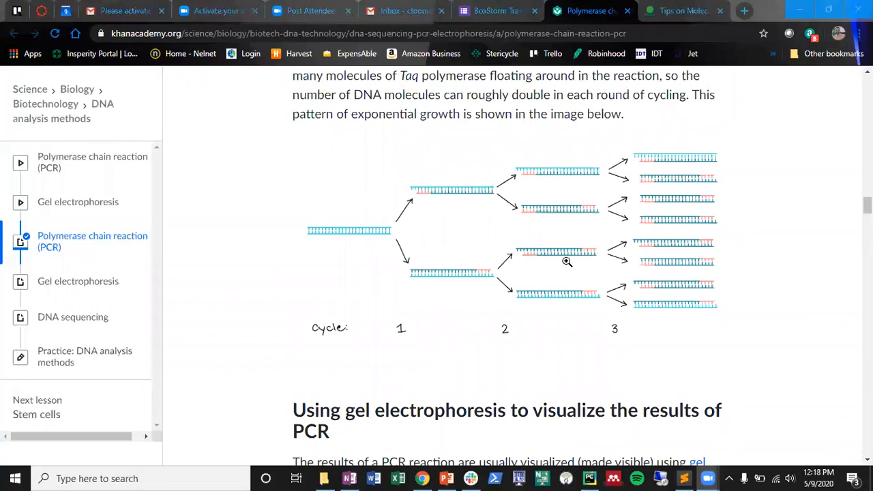
mouse_move(562, 231)
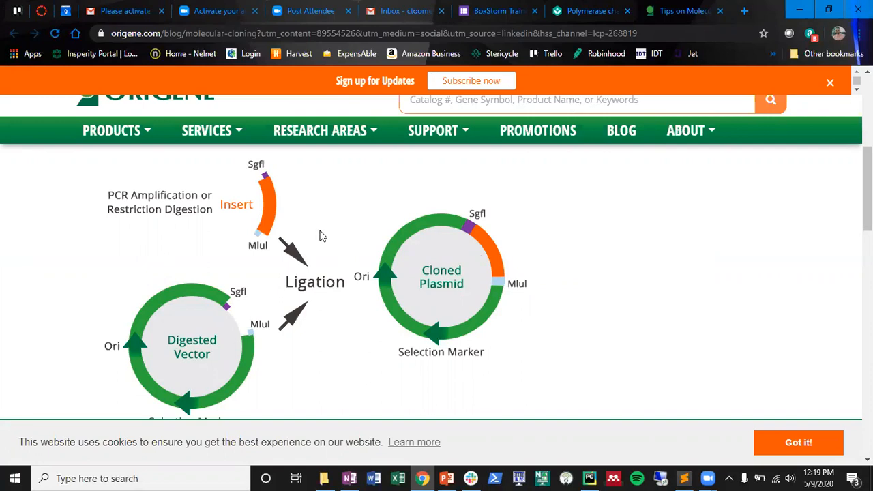
mouse_move(244, 175)
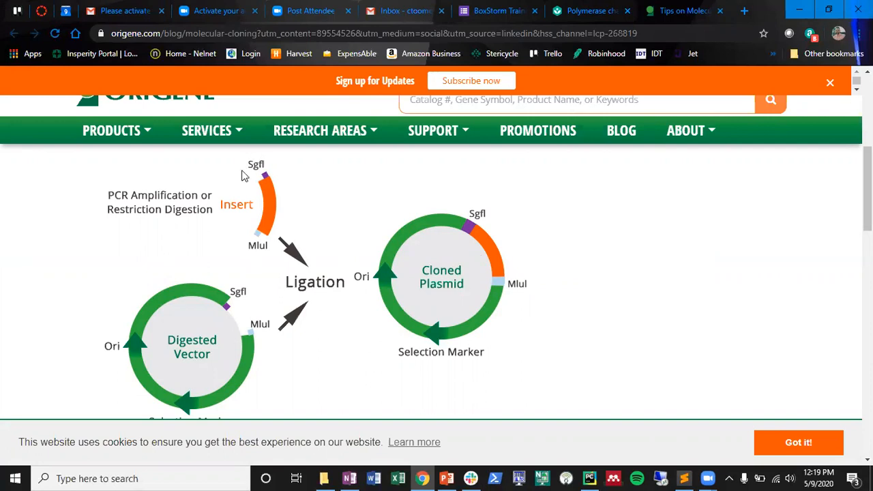
mouse_move(264, 295)
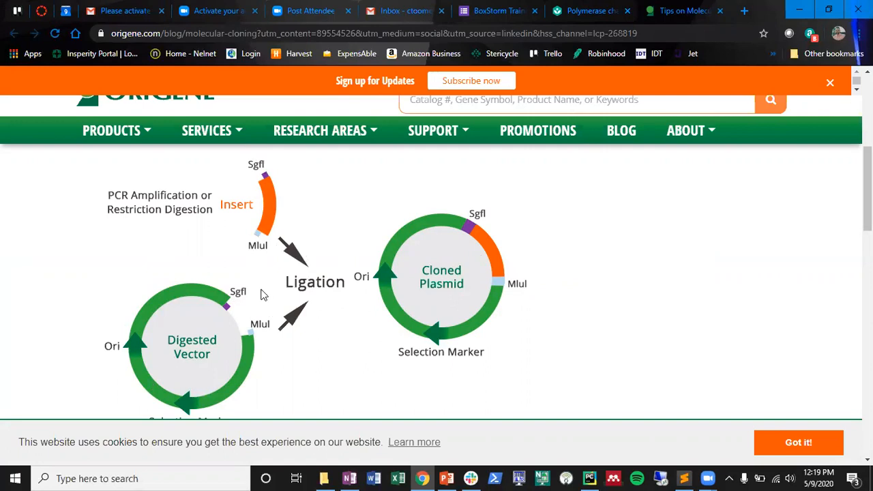
mouse_move(290, 347)
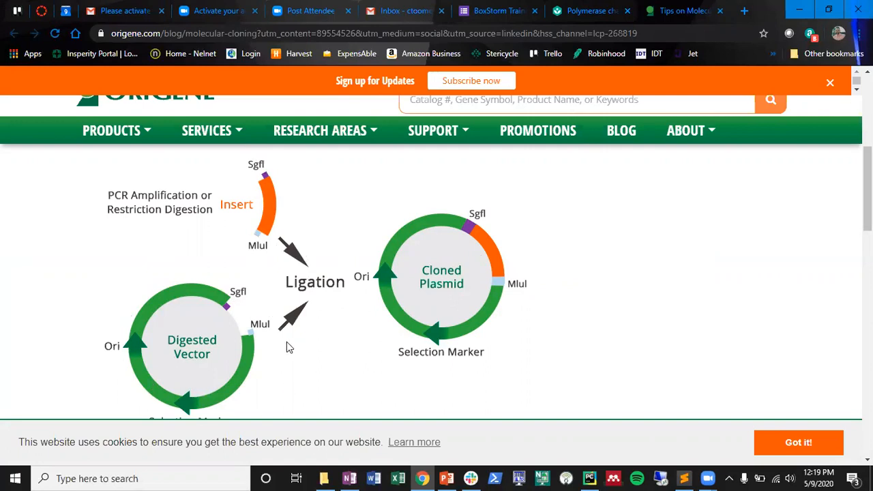
mouse_move(537, 341)
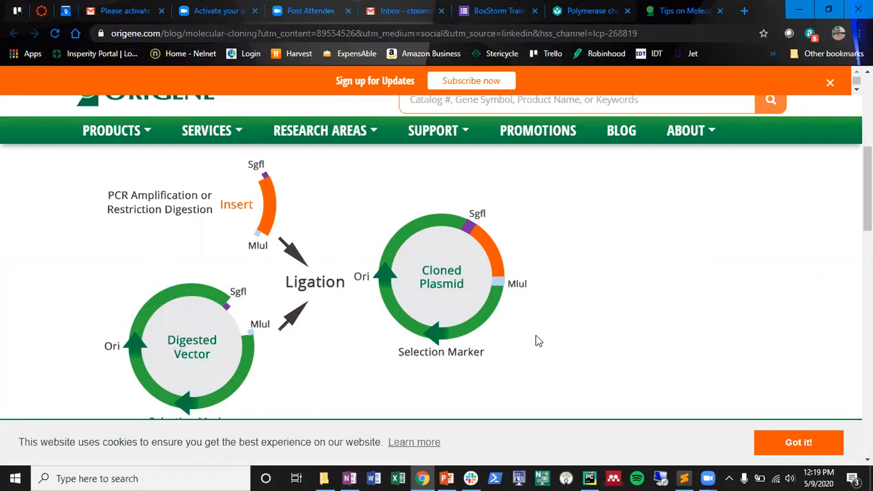
mouse_move(504, 223)
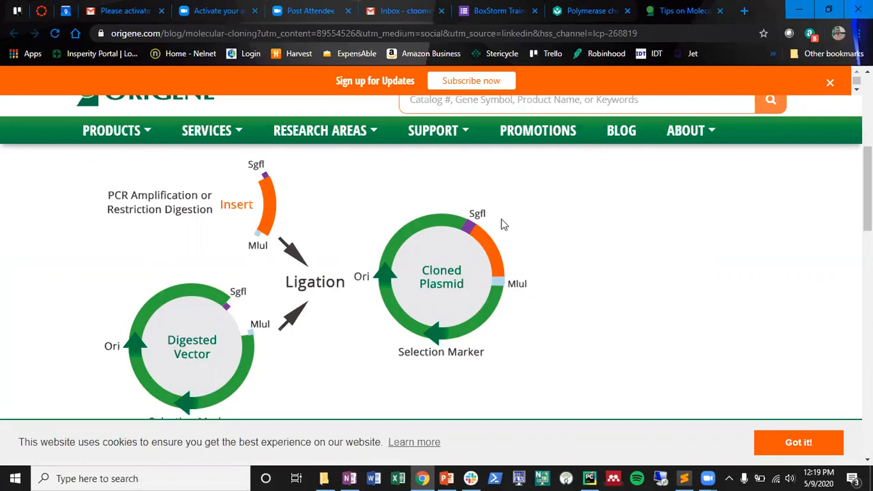
mouse_move(487, 264)
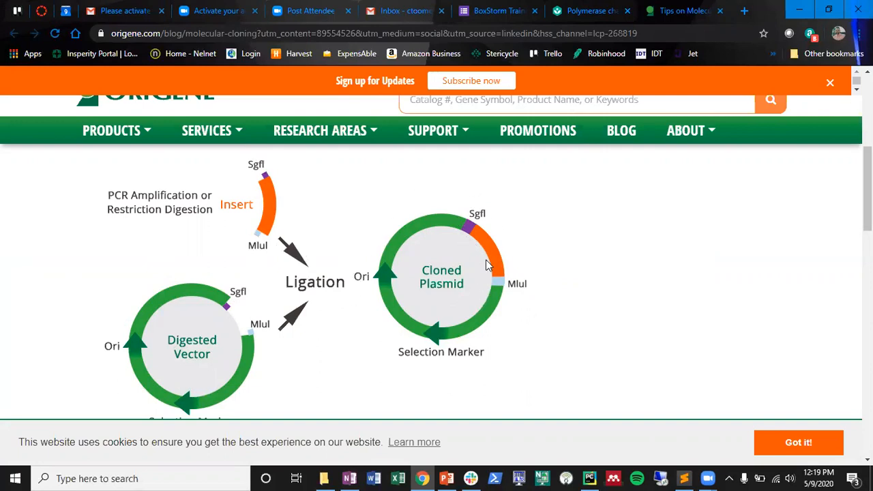
mouse_move(479, 239)
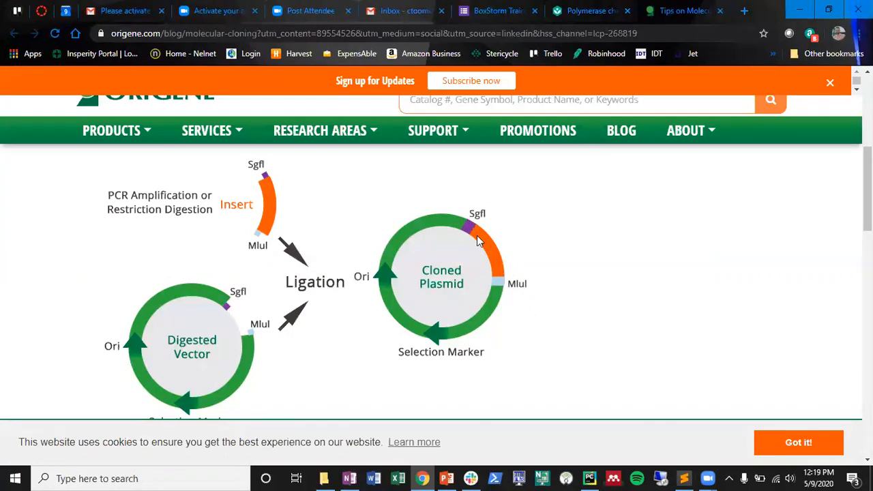
mouse_move(361, 357)
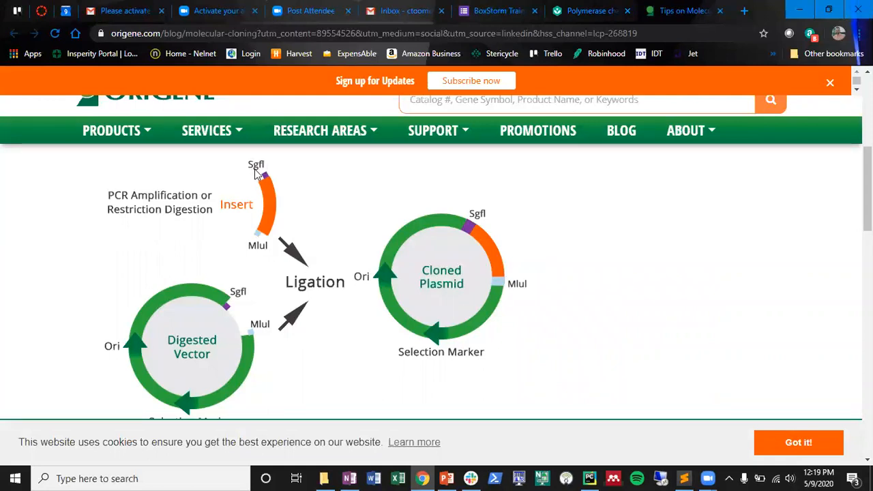
mouse_move(259, 180)
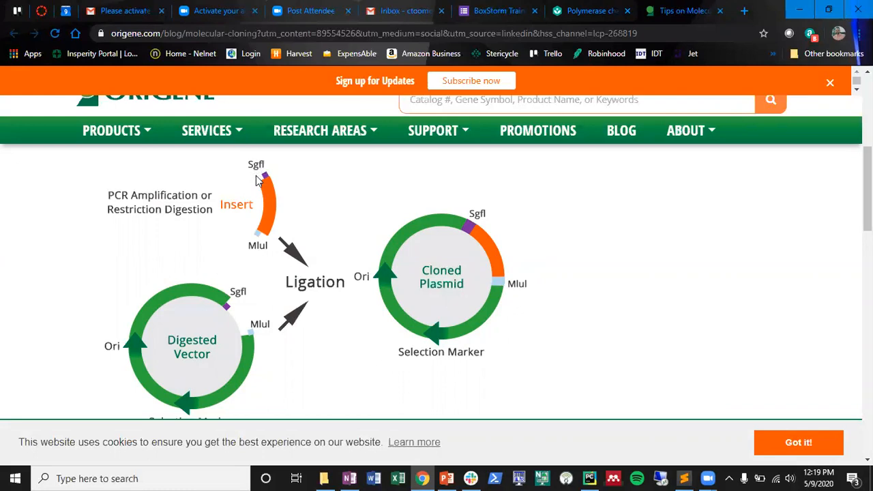
mouse_move(253, 229)
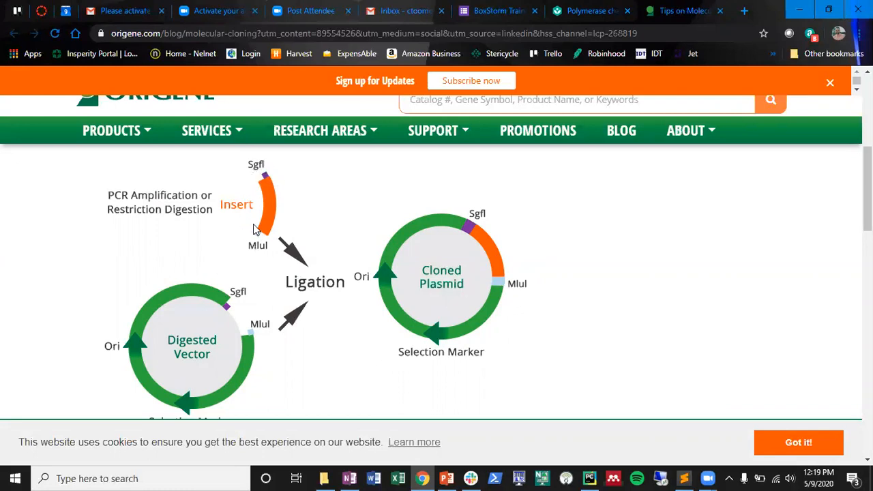
mouse_move(265, 237)
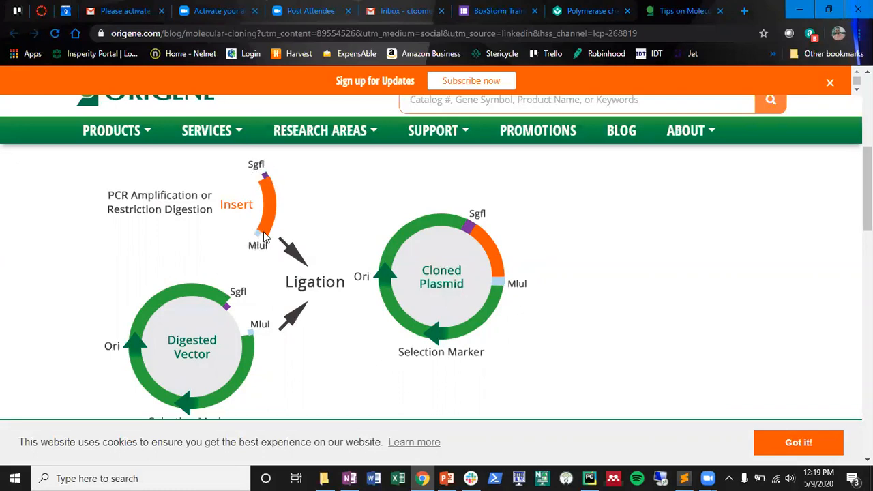
mouse_move(265, 191)
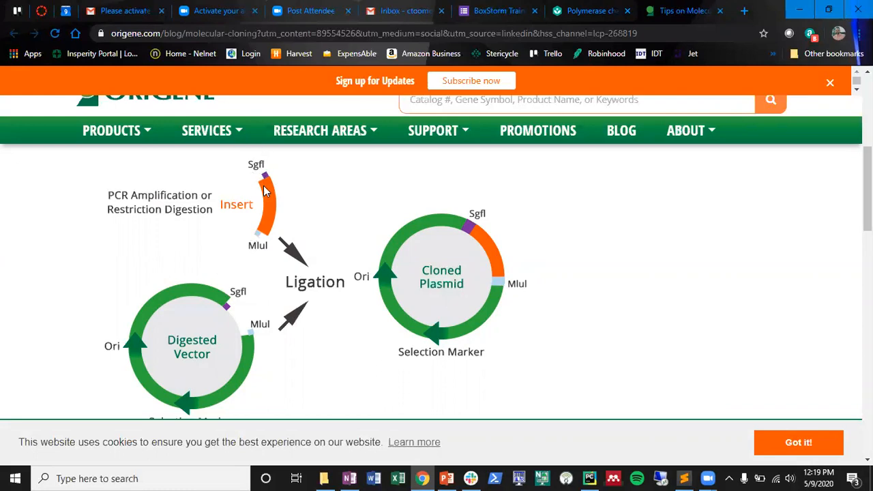
mouse_move(260, 227)
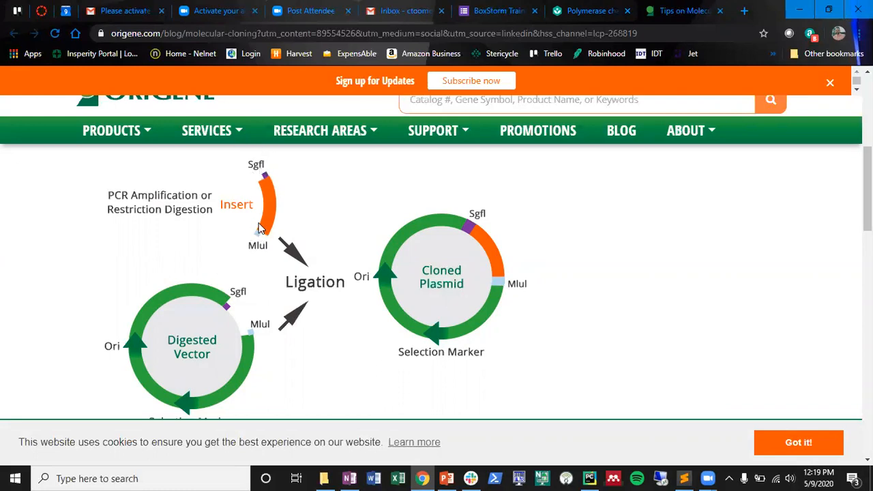
mouse_move(285, 281)
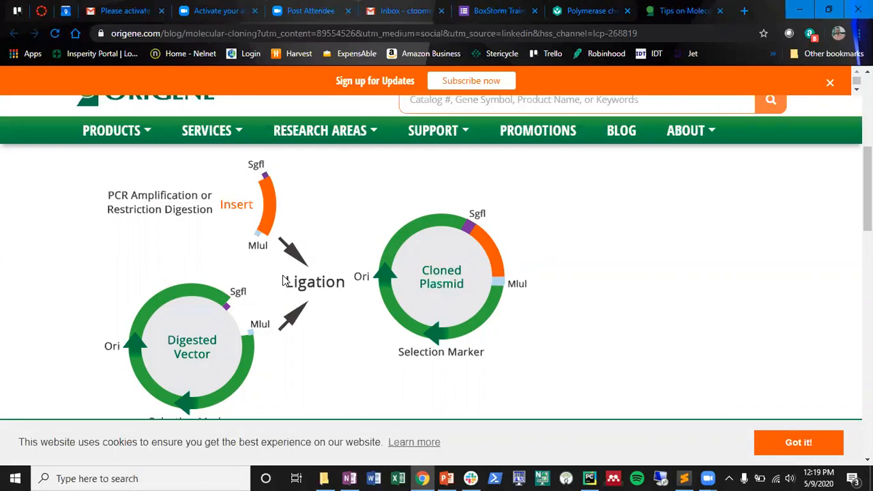
mouse_move(267, 259)
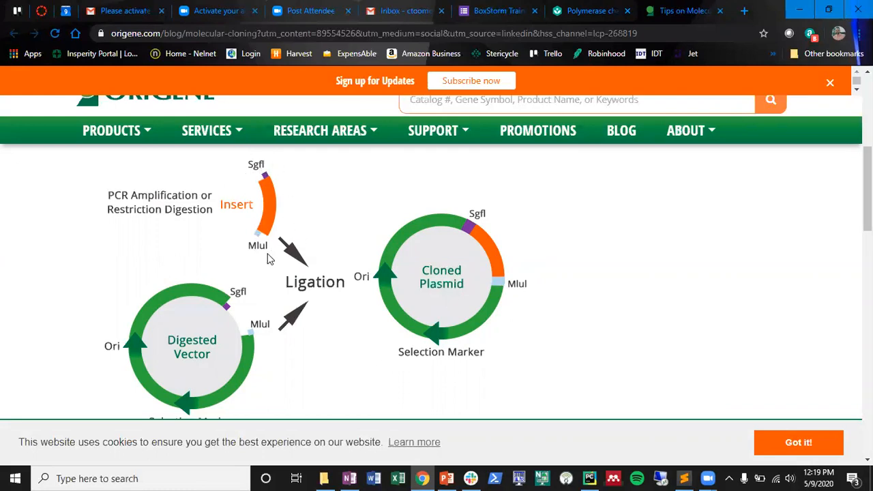
mouse_move(512, 215)
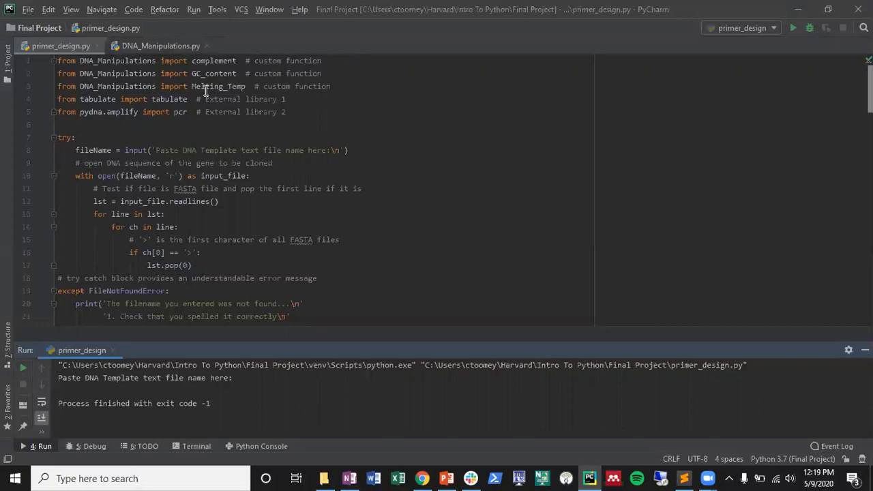
mouse_move(325, 195)
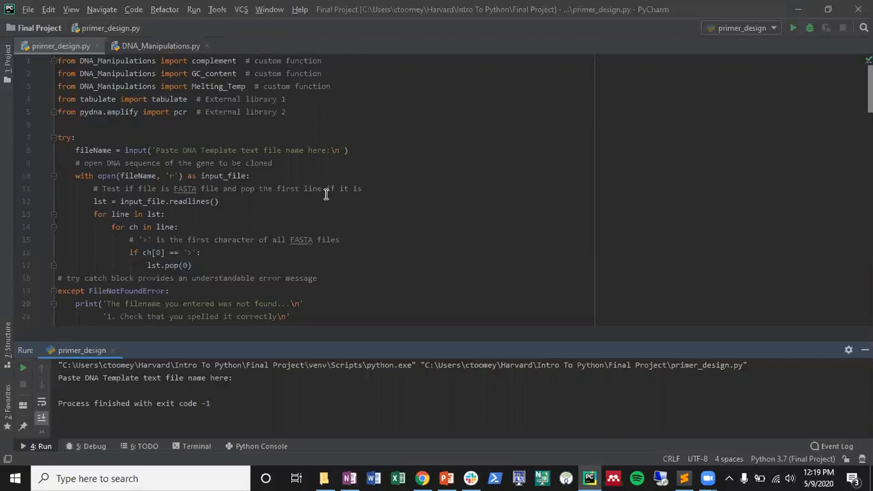
mouse_move(281, 198)
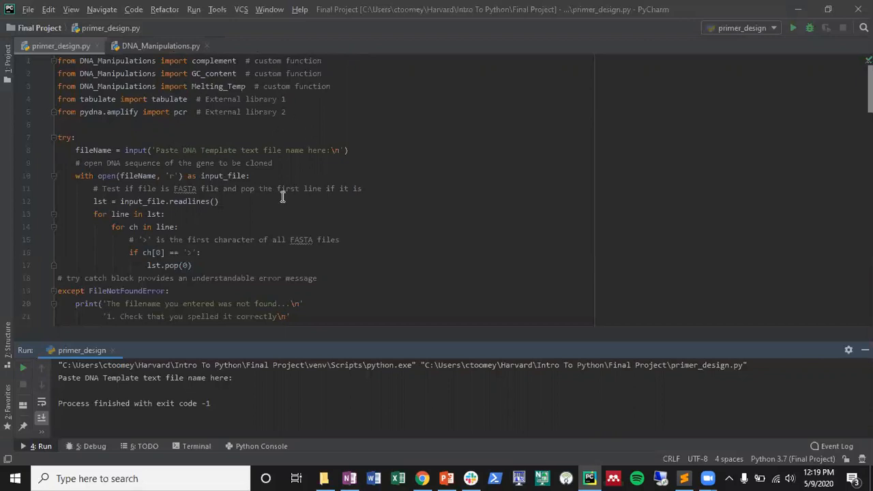
mouse_move(291, 219)
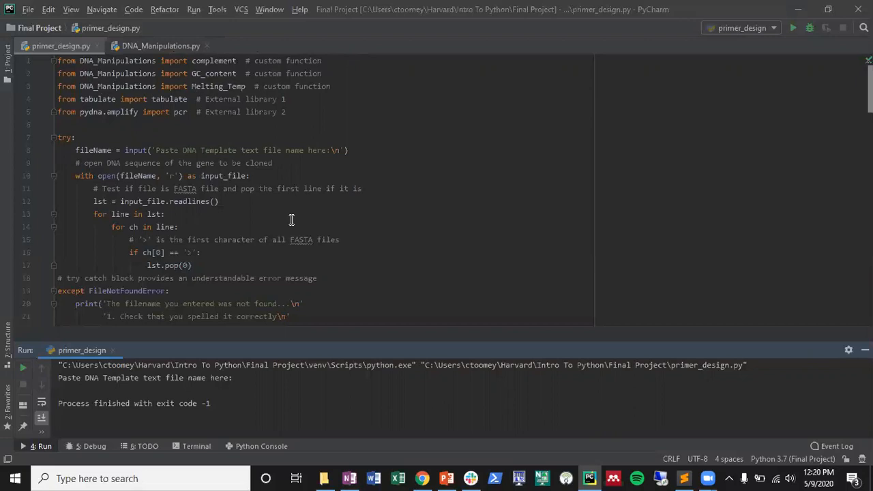
mouse_move(174, 112)
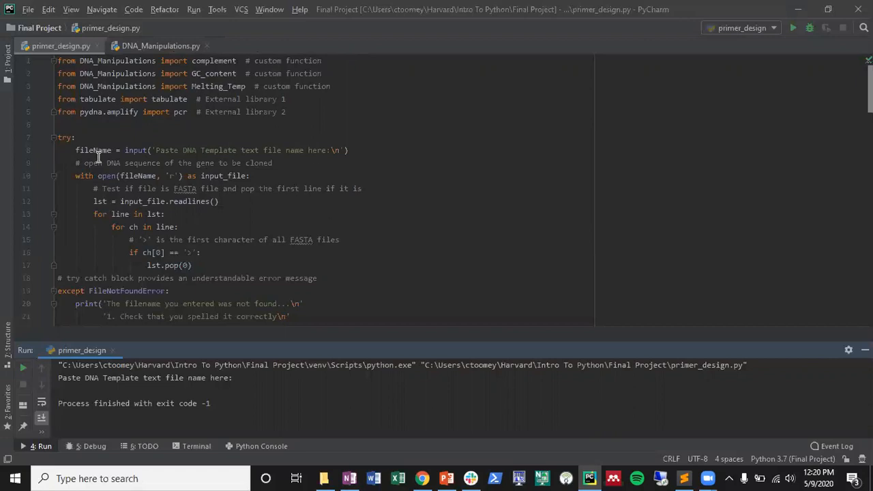
- Scroll primer_design.py to the file-reading try block with its FASTA header check
scroll("down", 3)
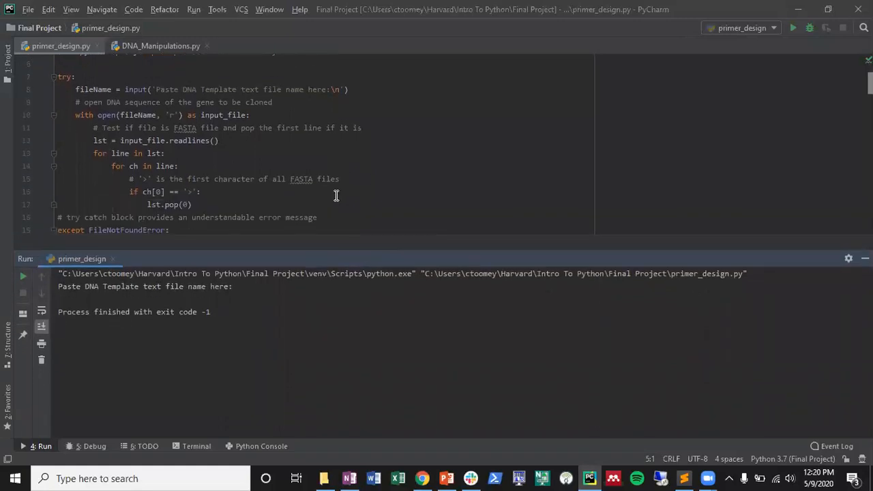
mouse_move(687, 477)
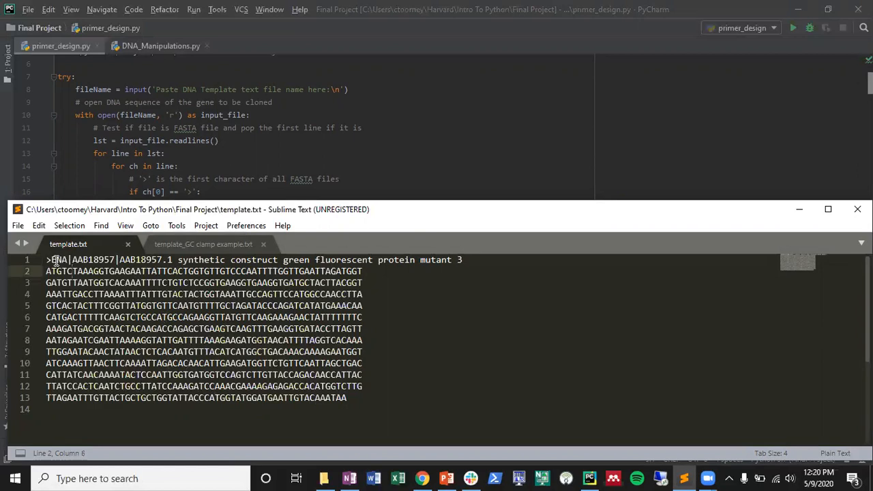
- Highlight several lines of the GFP mutant 3 DNA sequence in template.txt
left_click_drag(46, 271, 213, 363)
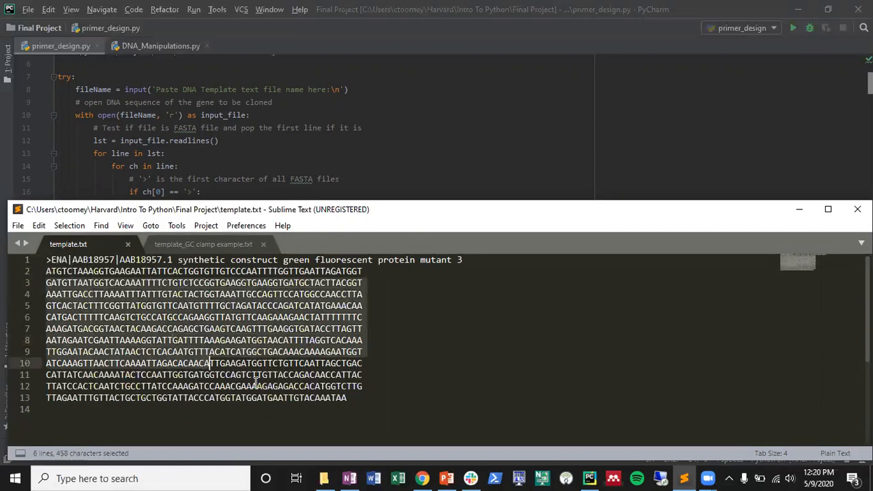
left_click_drag(211, 362, 338, 386)
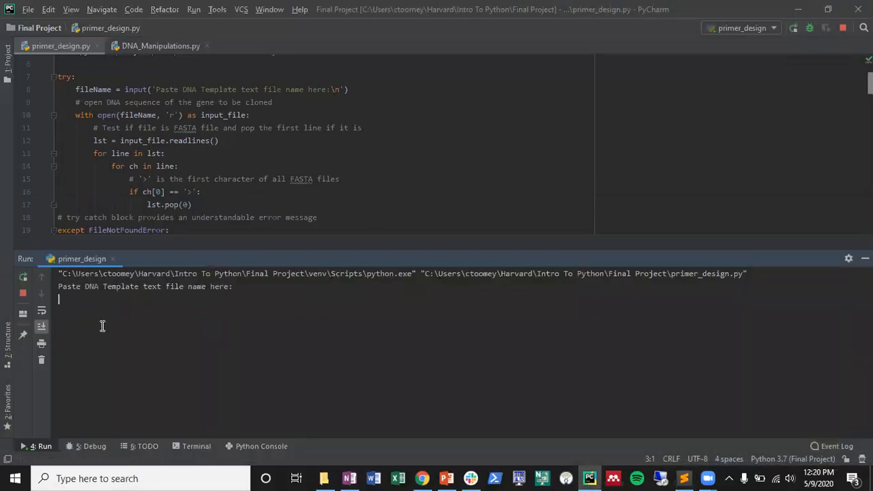
- Submit 'template' as the file name and review the primer GC content and melting temperatures
type("template.txt")
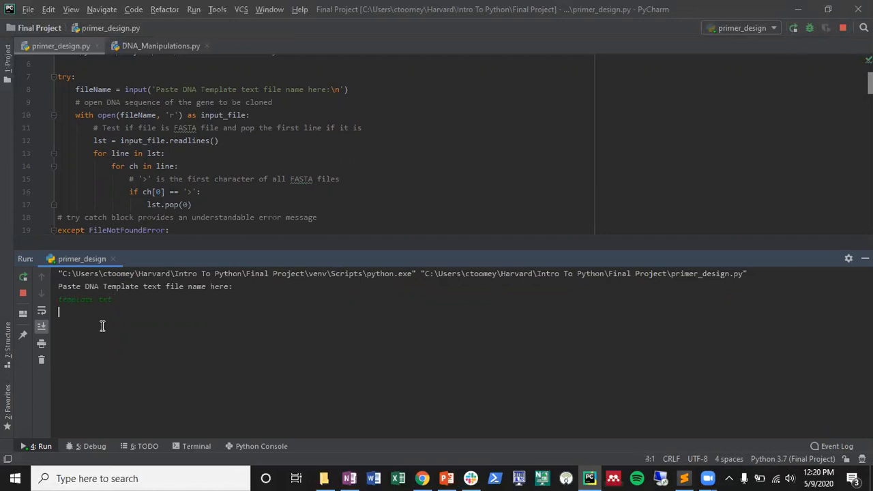
key("Enter")
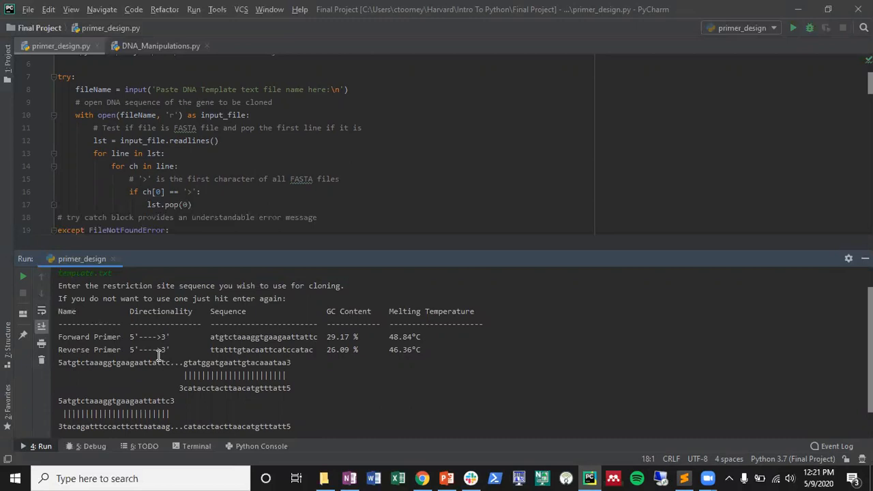
mouse_move(192, 344)
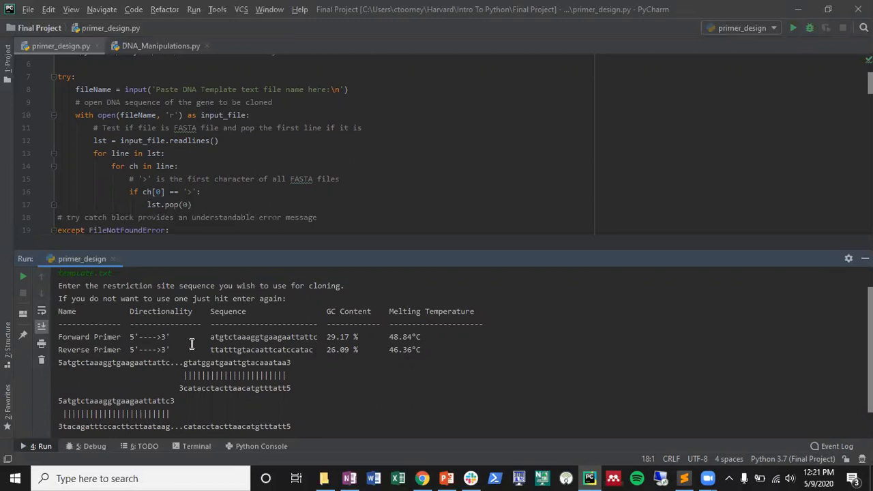
mouse_move(261, 358)
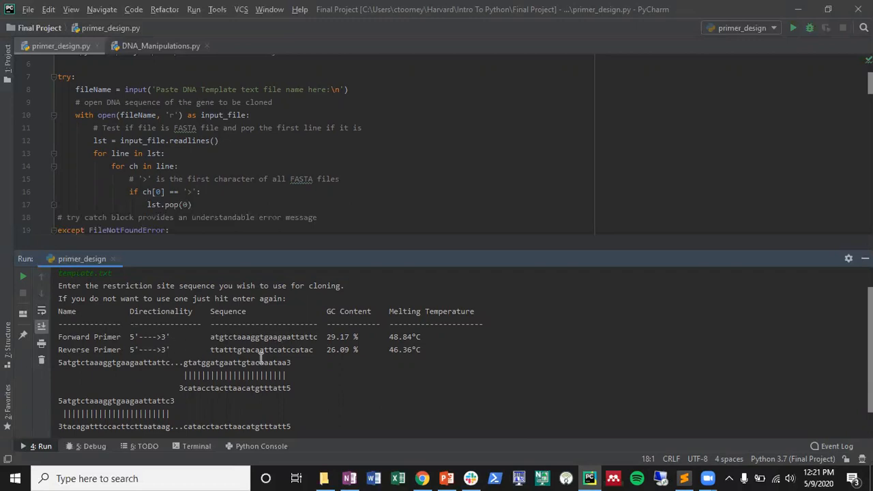
mouse_move(366, 311)
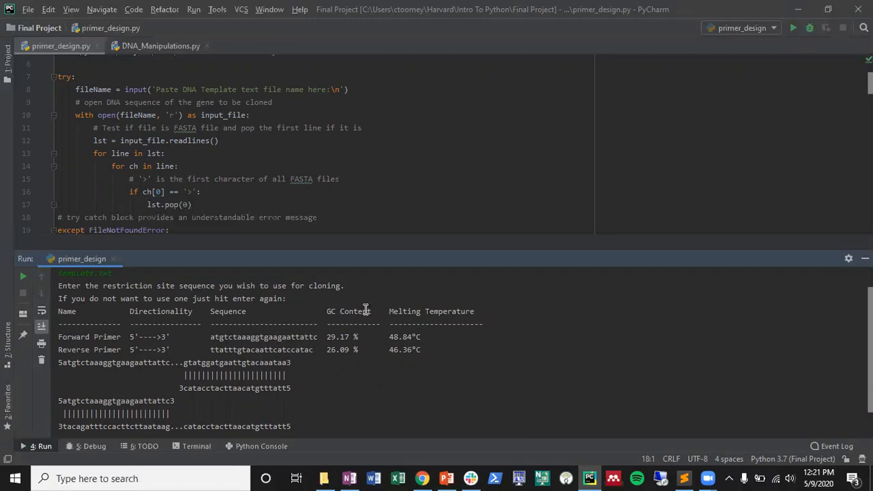
mouse_move(332, 337)
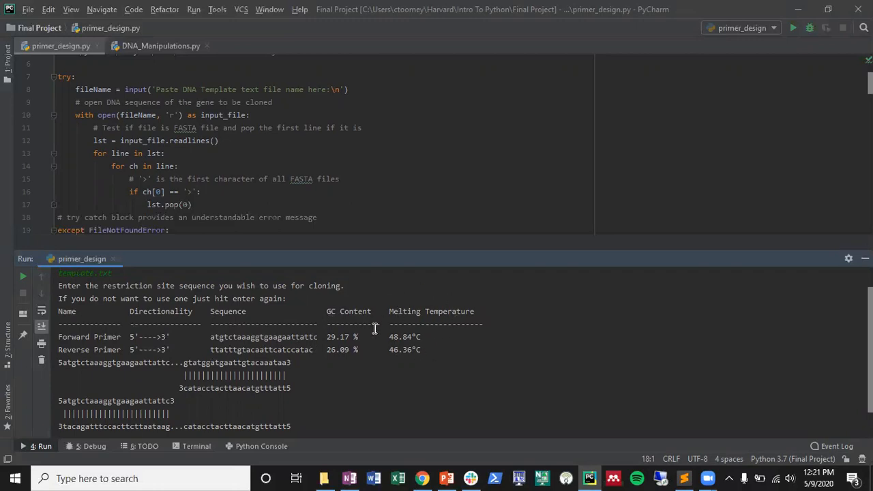
mouse_move(456, 346)
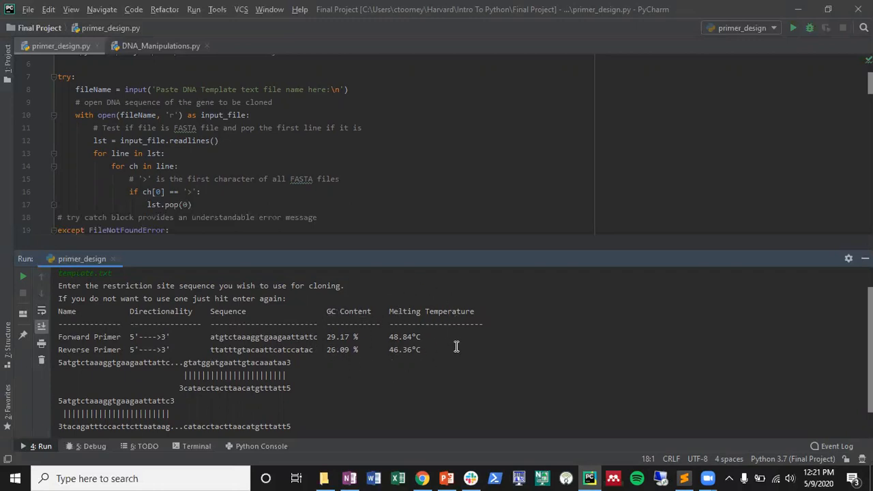
mouse_move(376, 311)
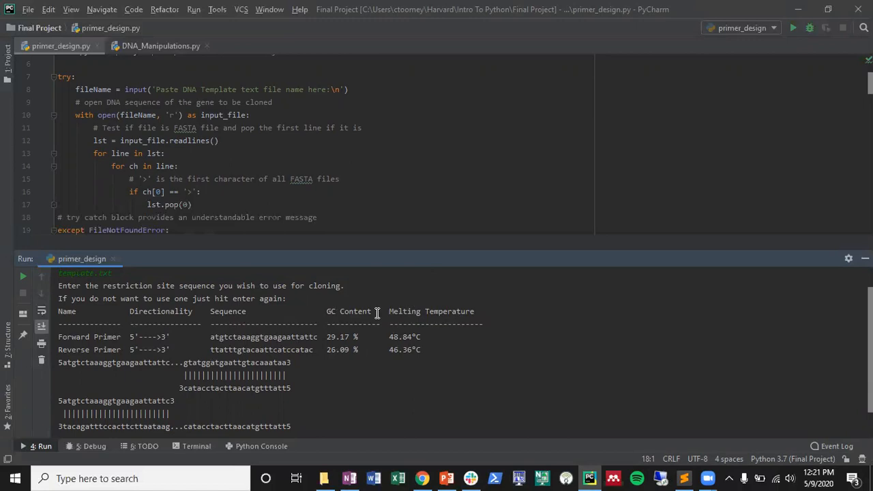
mouse_move(186, 363)
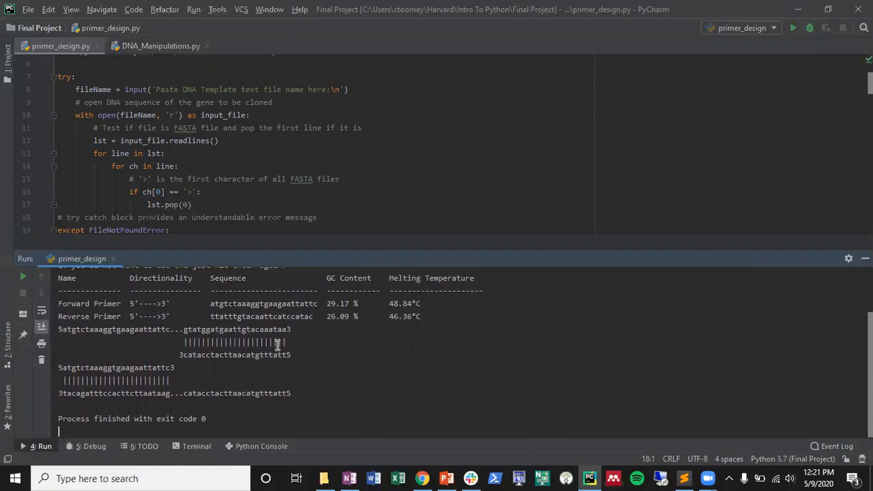
mouse_move(364, 342)
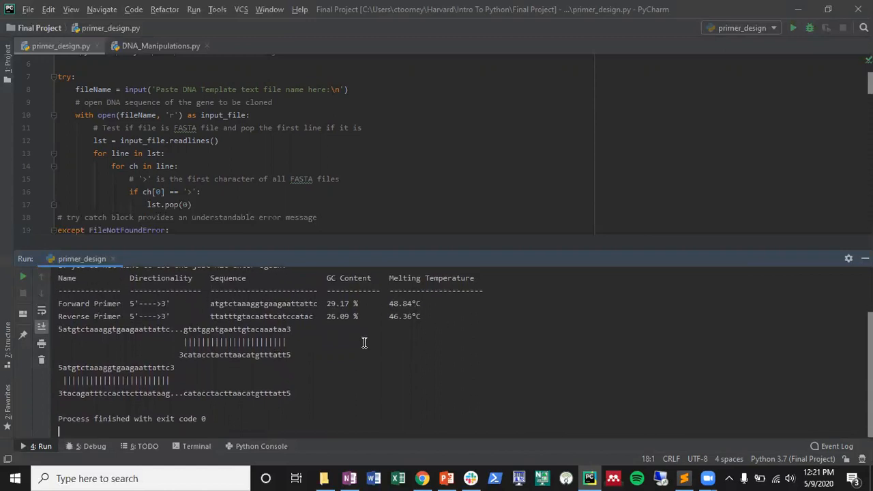
scroll("down", 3)
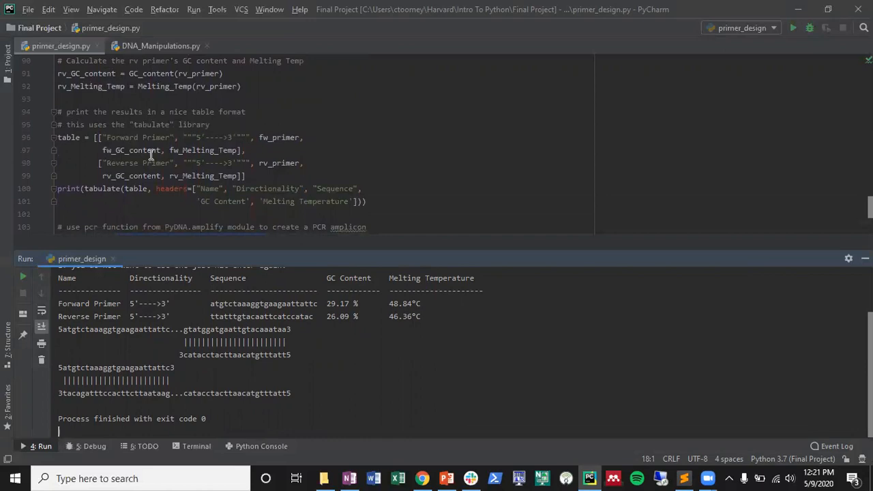
mouse_move(204, 188)
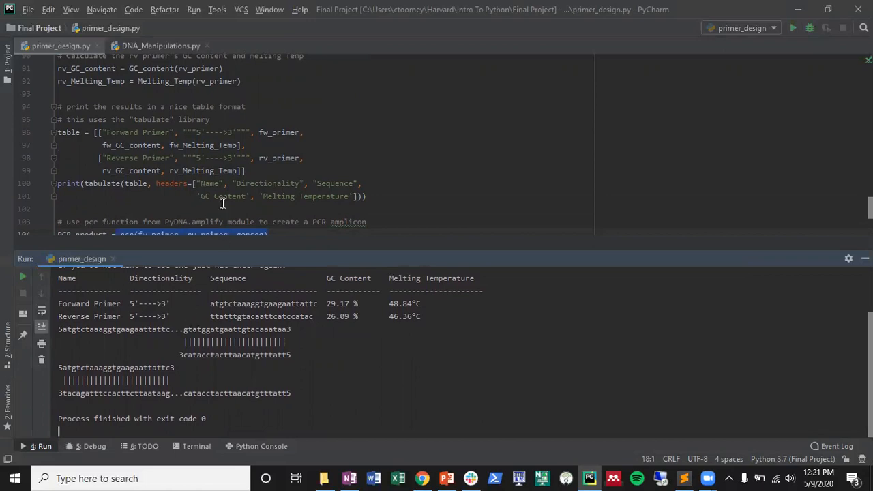
- Scroll to the script's end, where pcr() builds the amplicon and prints its figure
scroll("down", 3)
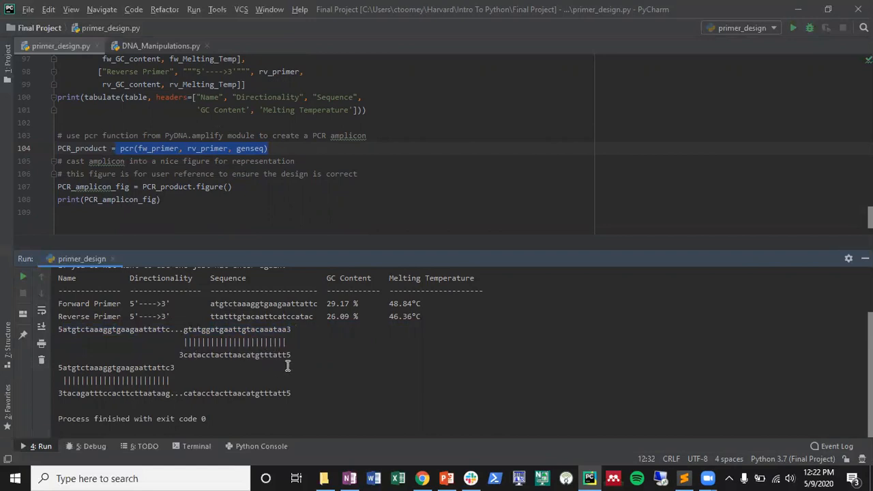
mouse_move(211, 320)
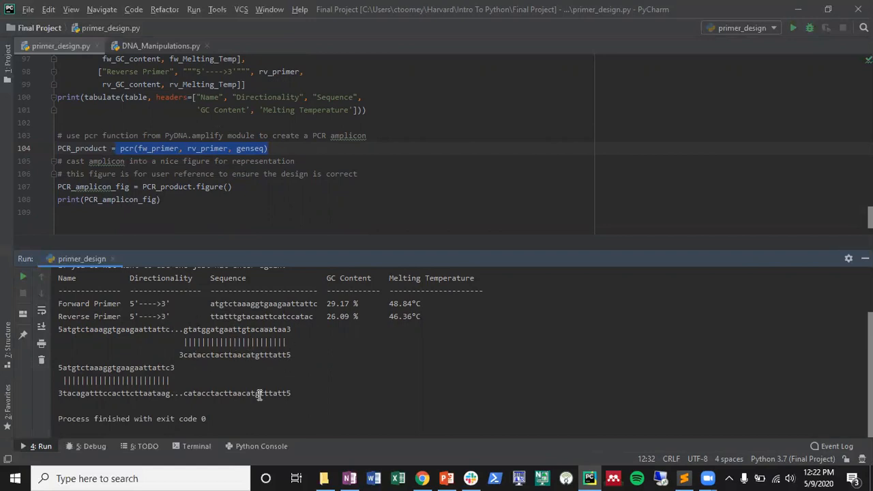
mouse_move(214, 340)
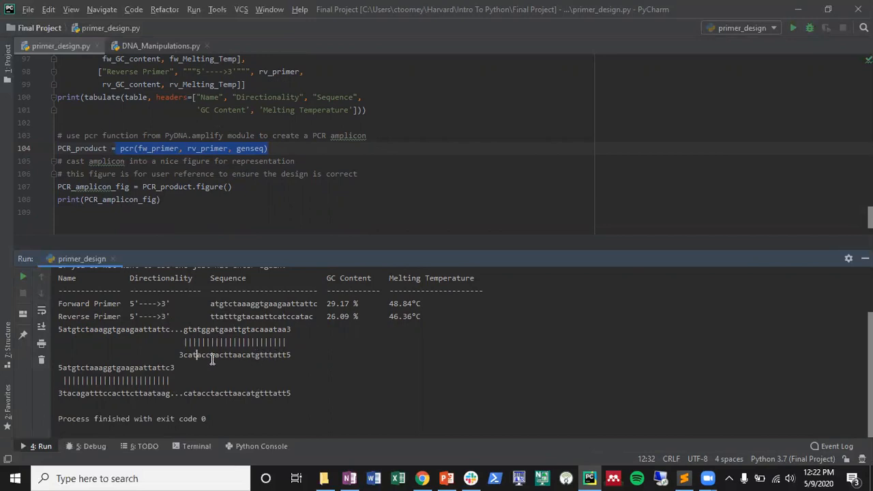
mouse_move(207, 360)
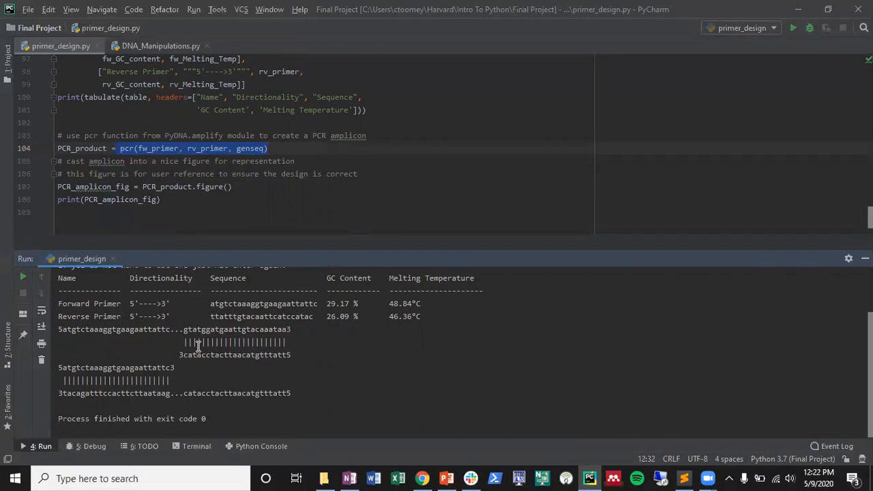
mouse_move(87, 382)
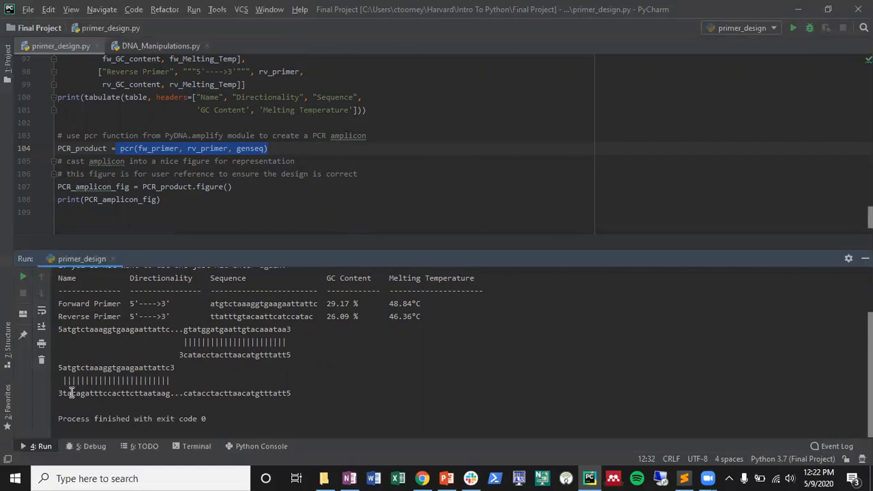
mouse_move(196, 359)
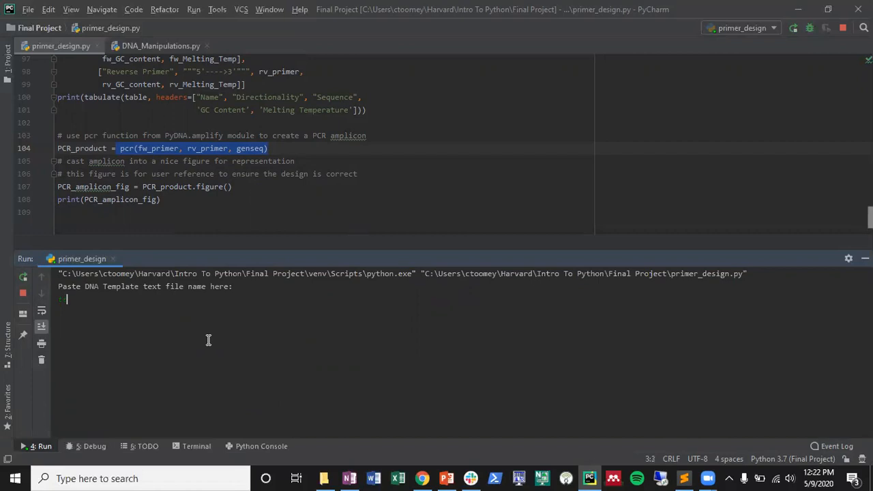
- Enter 'template' as the file name and ggggggggg as the restriction site
type("template")
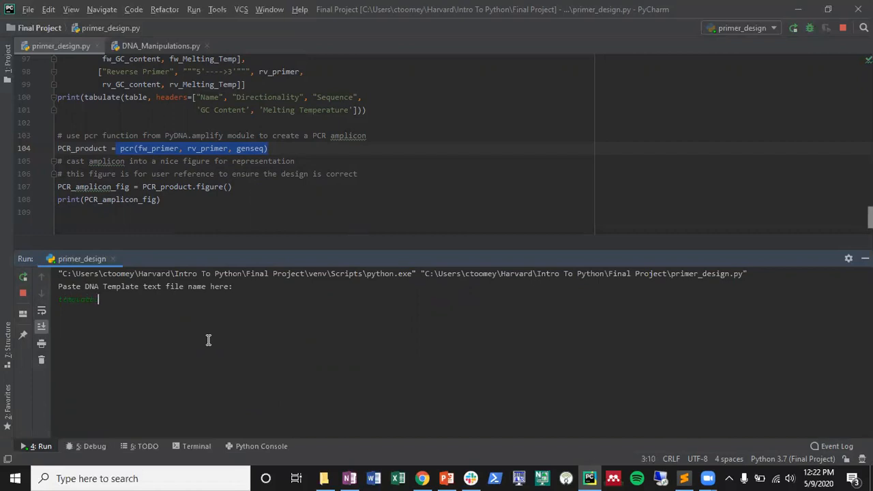
key("enter")
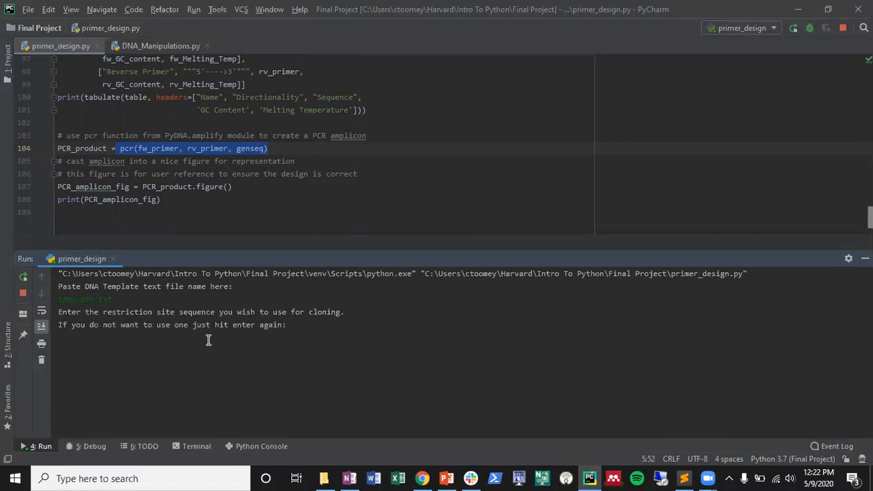
type("gggggggggg")
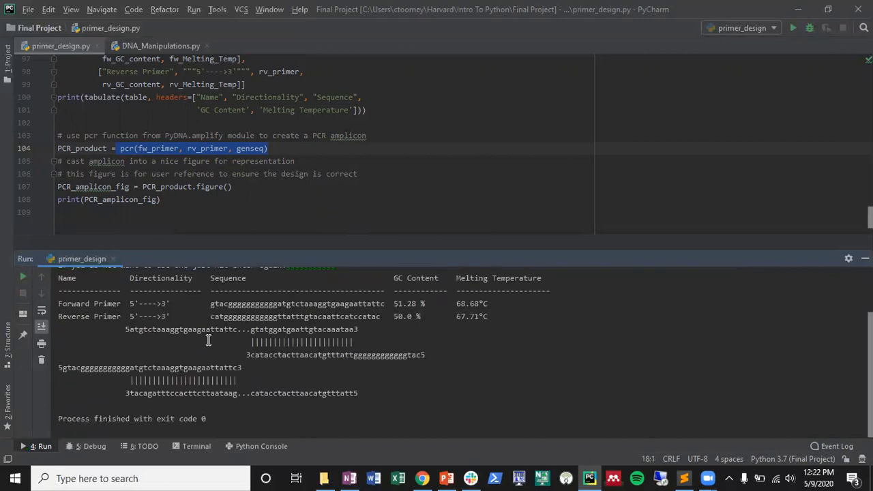
mouse_move(224, 303)
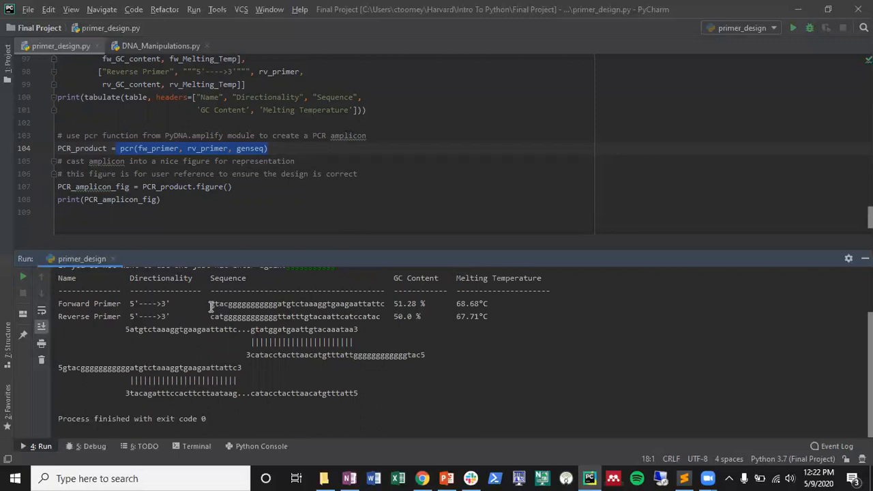
mouse_move(223, 308)
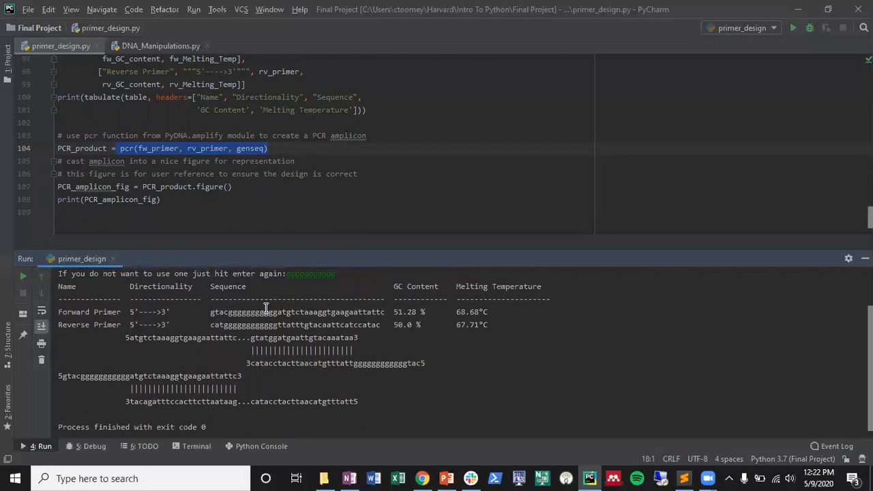
mouse_move(301, 397)
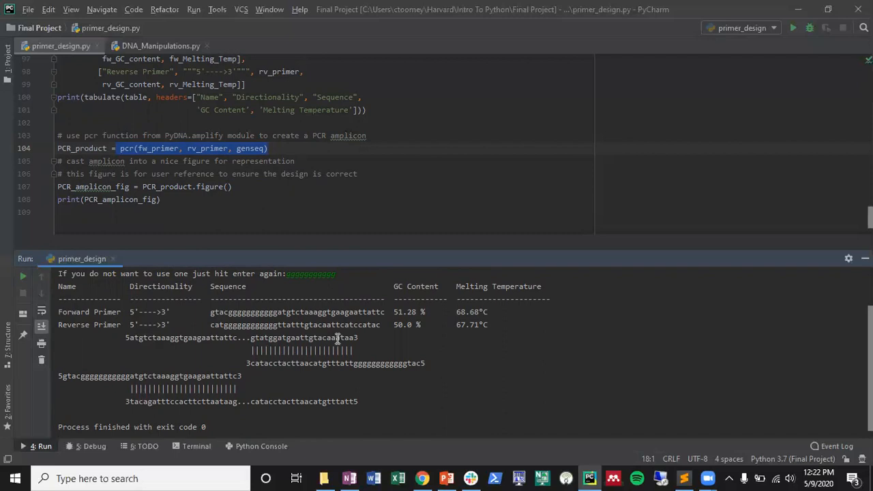
mouse_move(250, 360)
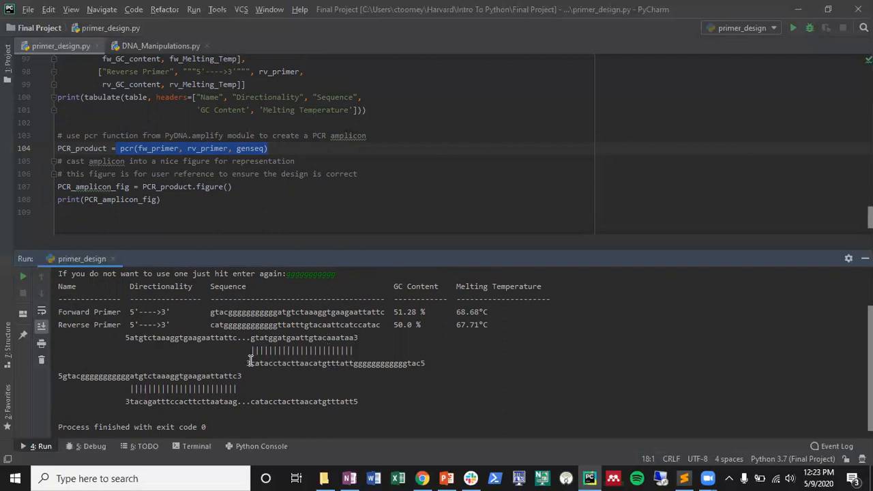
left_click_drag(354, 363, 428, 363)
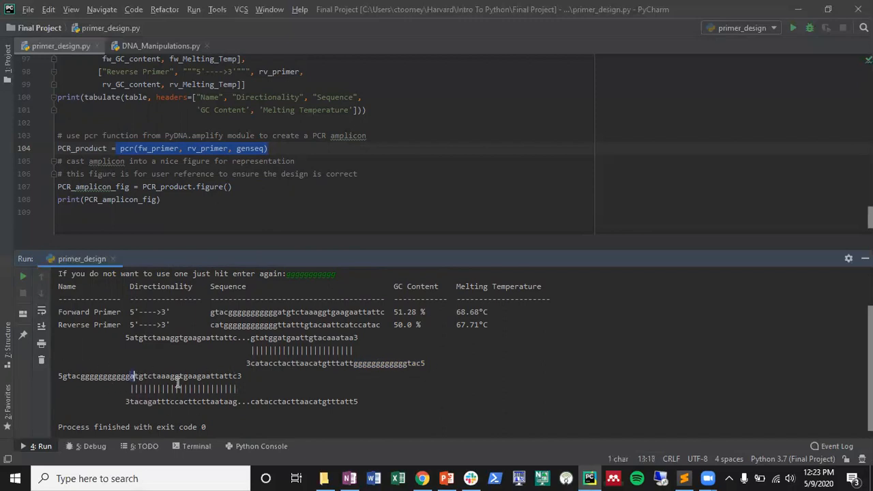
left_click_drag(130, 375, 239, 376)
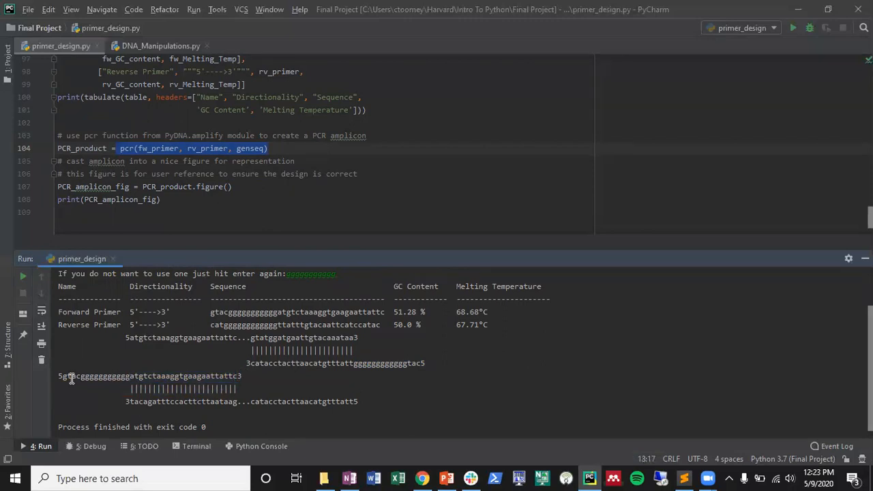
left_click_drag(63, 376, 123, 376)
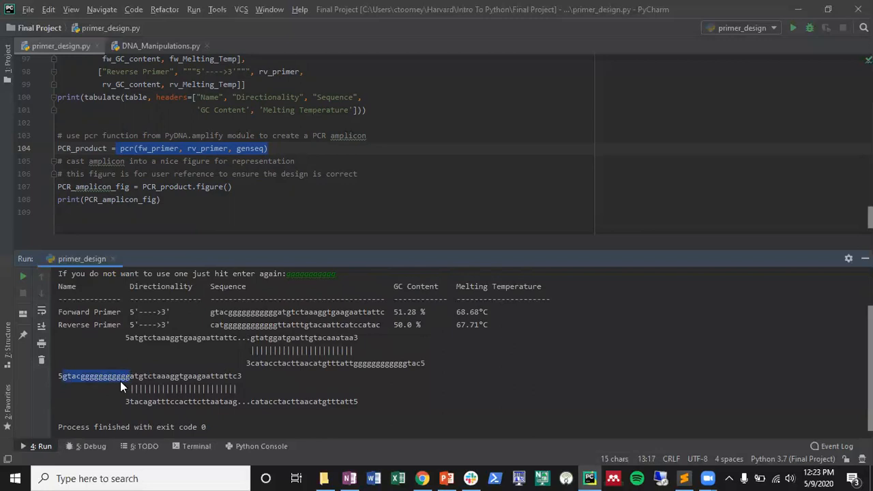
mouse_move(192, 338)
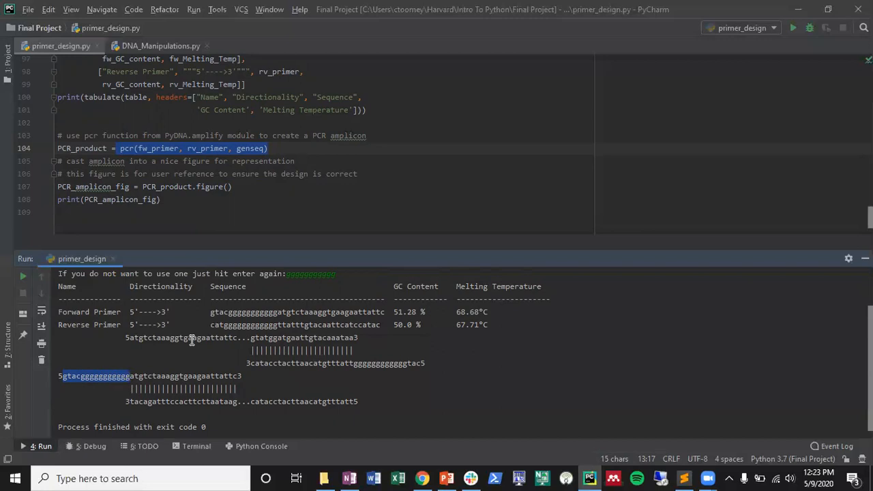
mouse_move(309, 309)
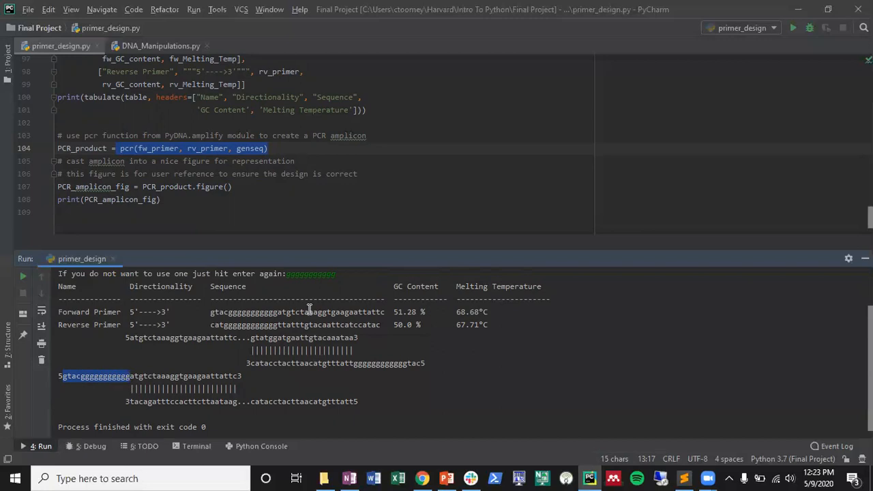
mouse_move(225, 241)
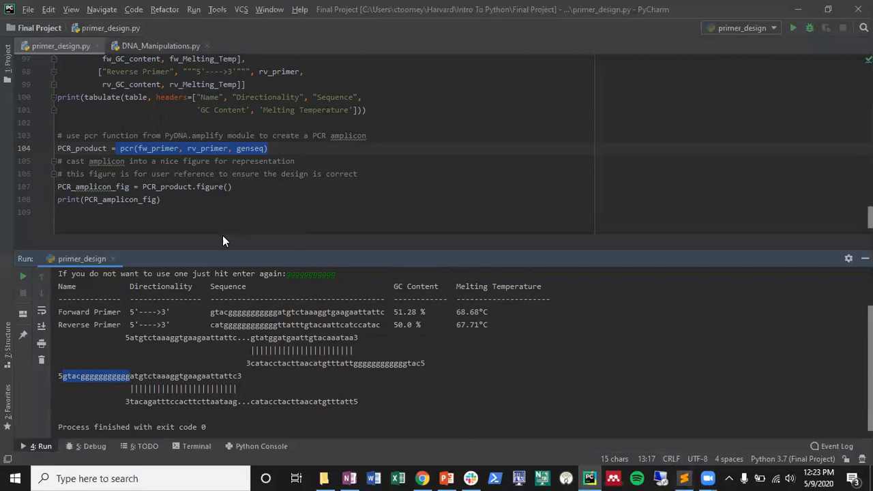
mouse_move(292, 316)
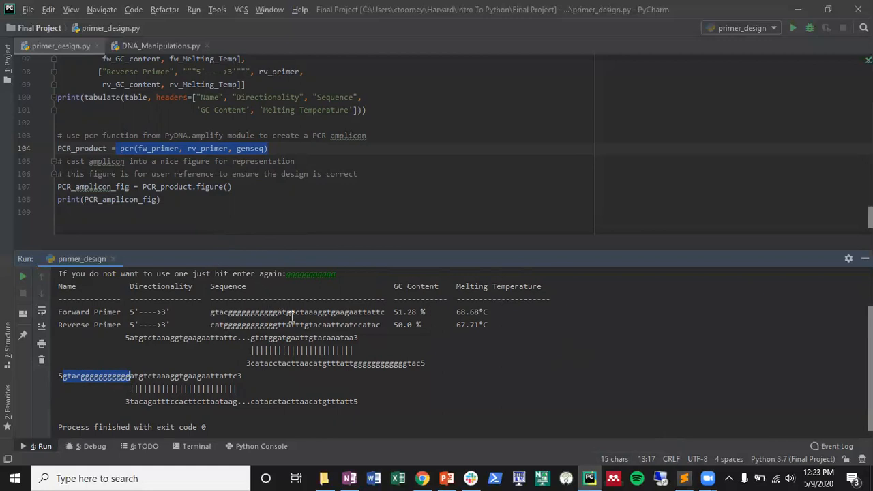
mouse_move(300, 335)
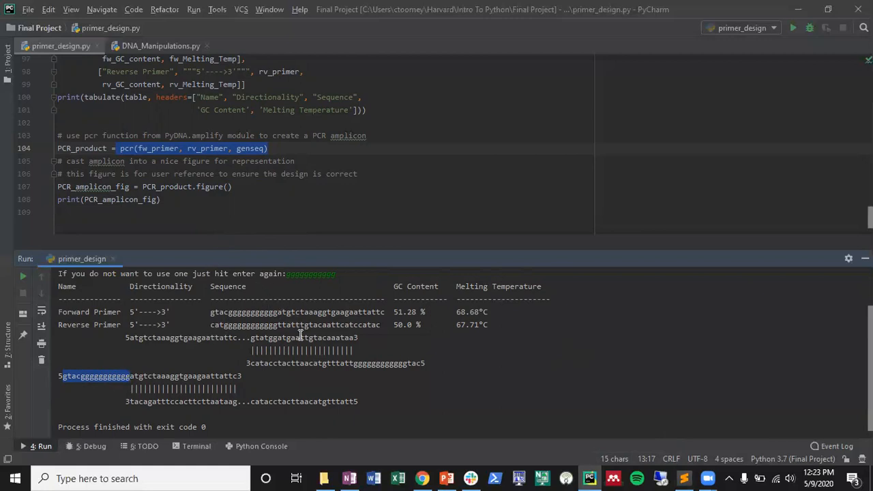
mouse_move(374, 318)
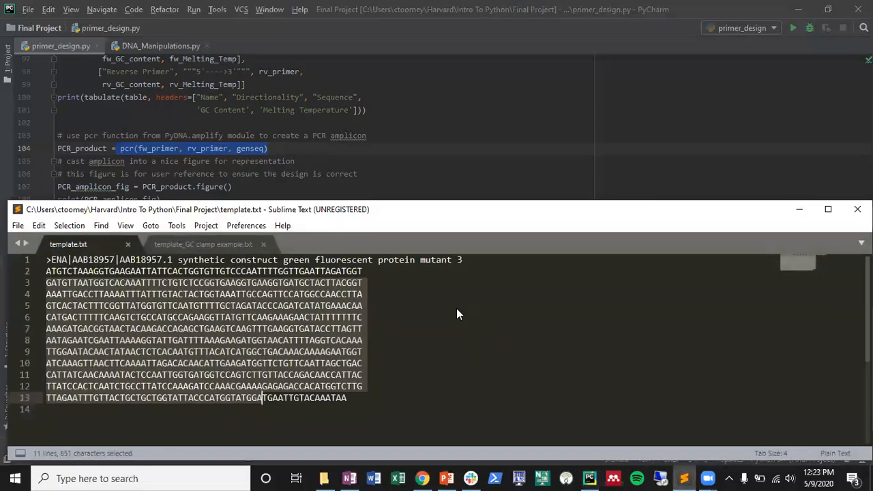
- Select the poly-A tail in the GC clamp example template, then pick that file in Final Project
left_click(202, 244)
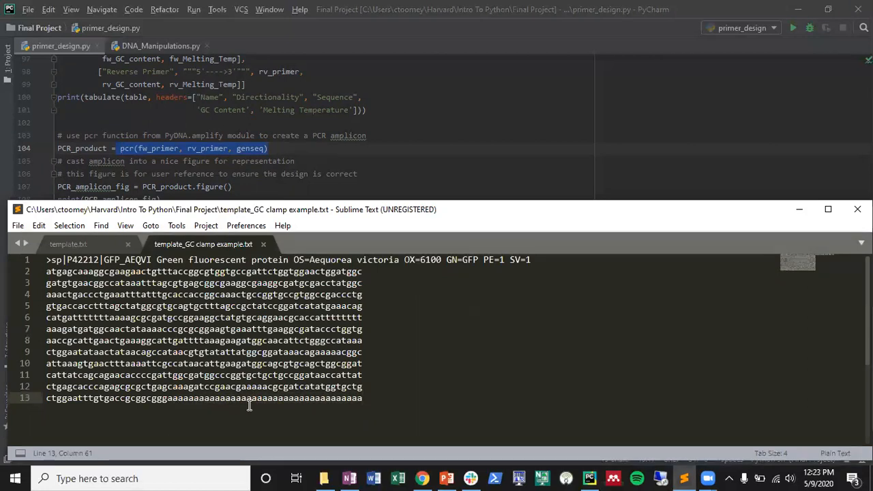
left_click_drag(243, 397, 361, 398)
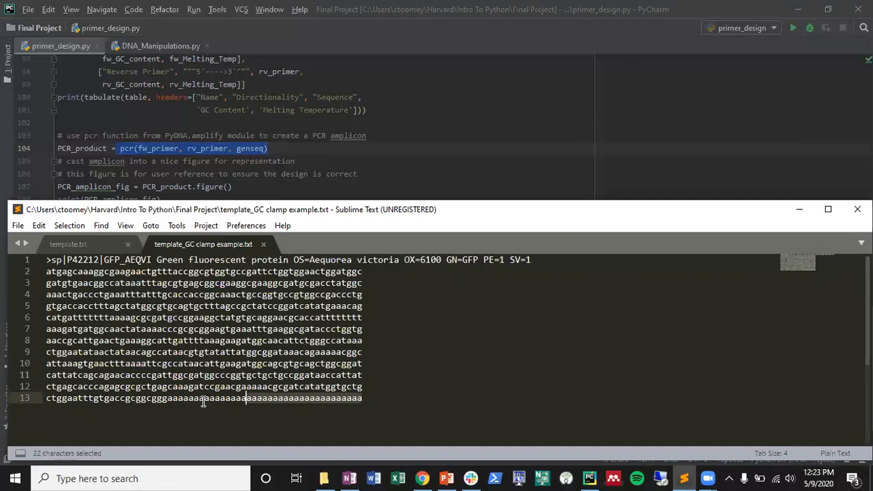
mouse_move(158, 419)
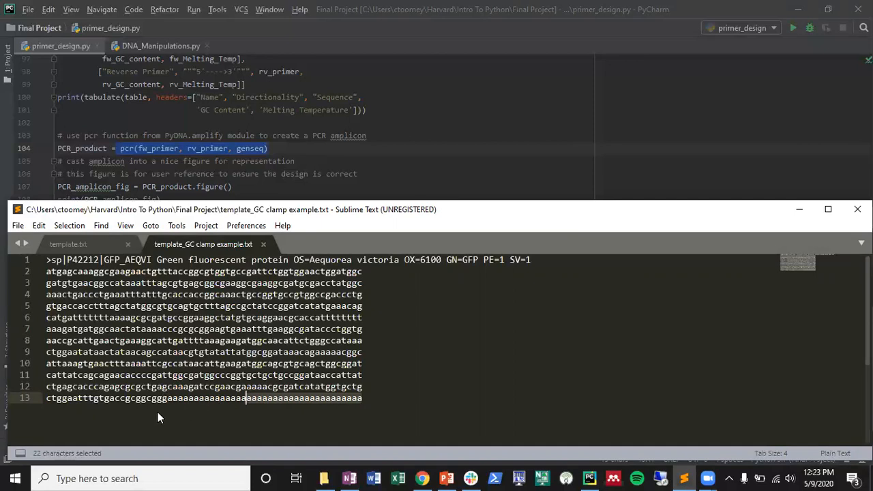
left_click(220, 399)
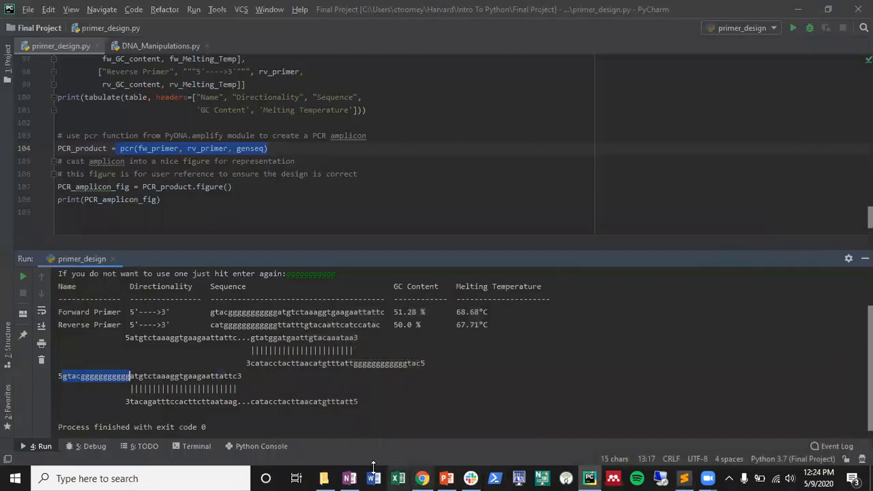
left_click(316, 478)
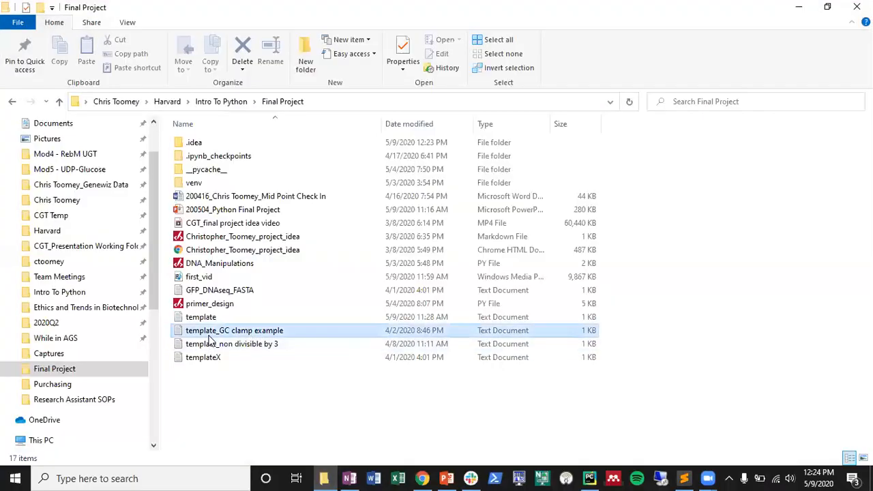
left_click(234, 330)
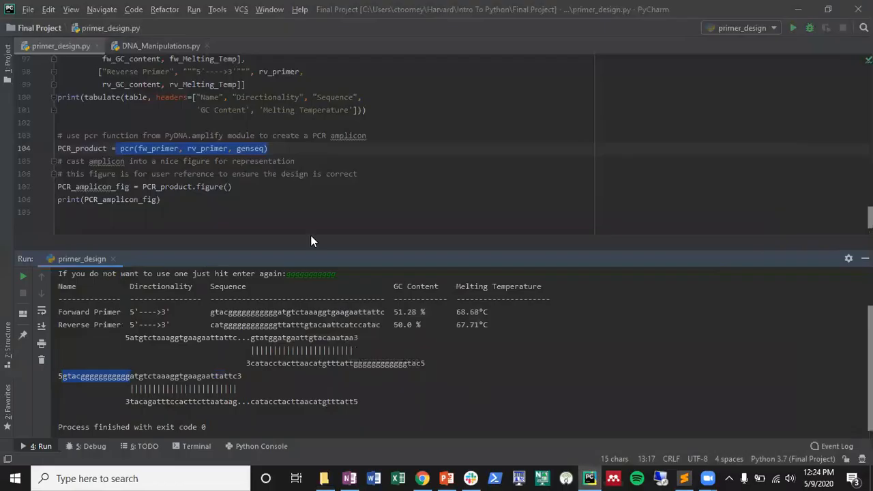
- Rerun primer_design.py and submit the GC clamp example template file name
left_click(797, 28)
type("template_GC clamp example.")
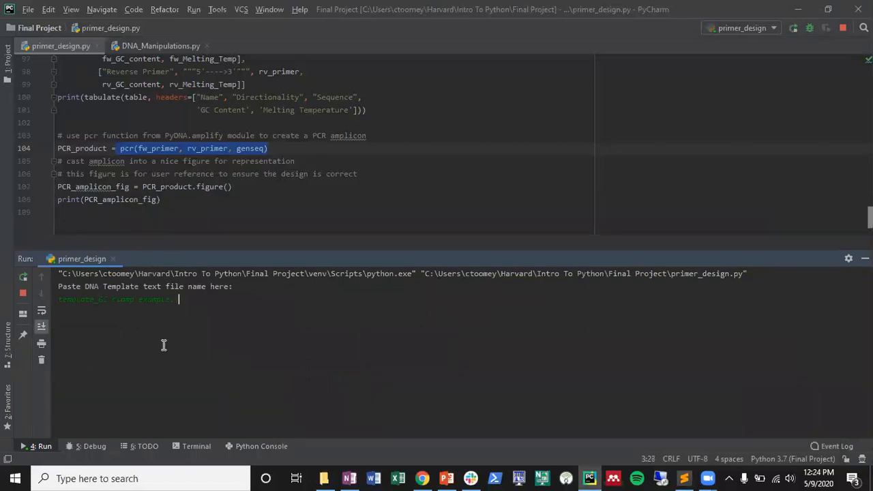
key("Enter")
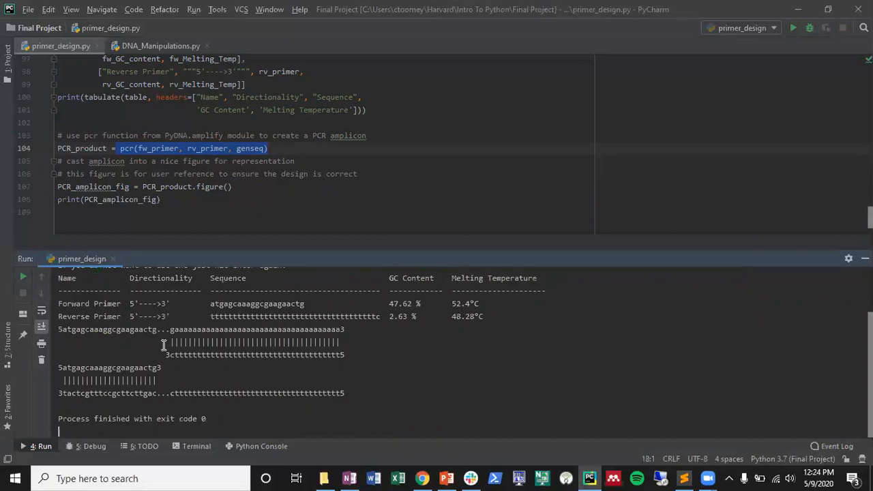
mouse_move(212, 316)
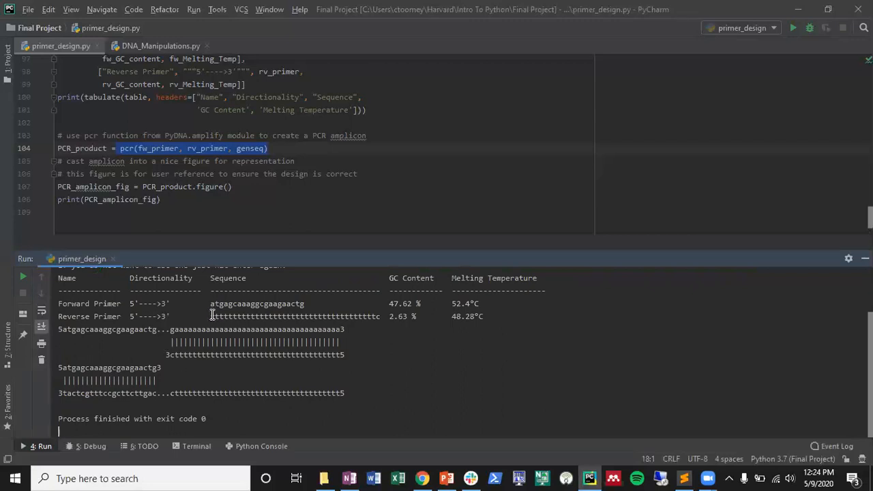
left_click_drag(211, 315, 306, 315)
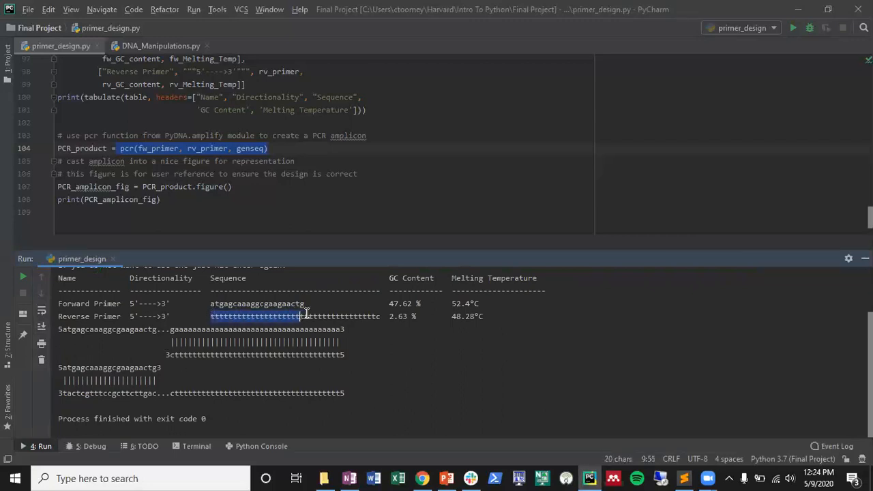
left_click_drag(300, 316, 379, 316)
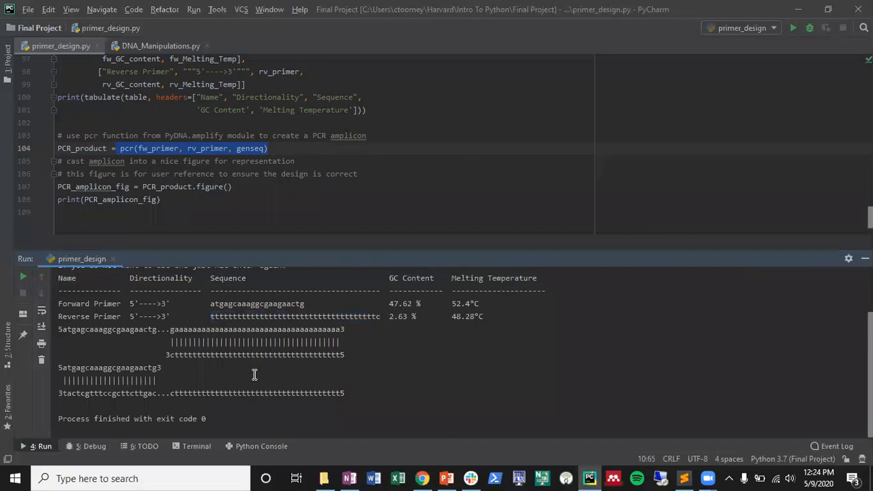
mouse_move(175, 349)
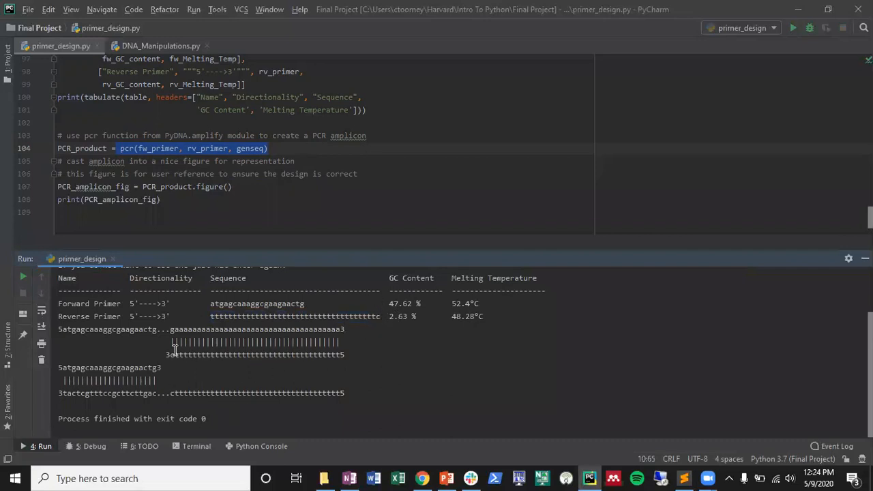
mouse_move(207, 390)
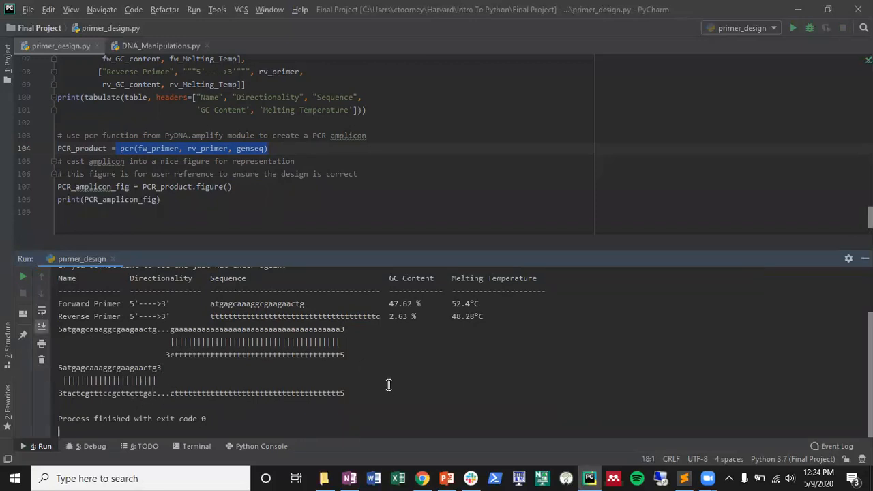
mouse_move(523, 31)
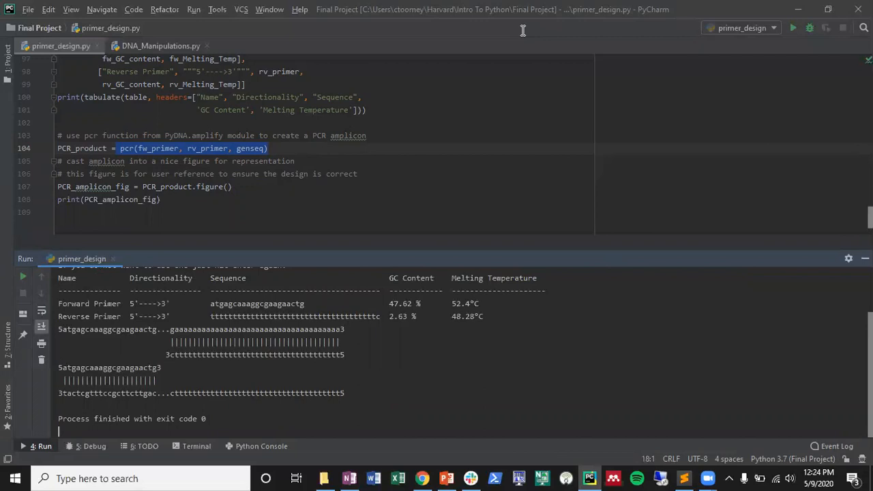